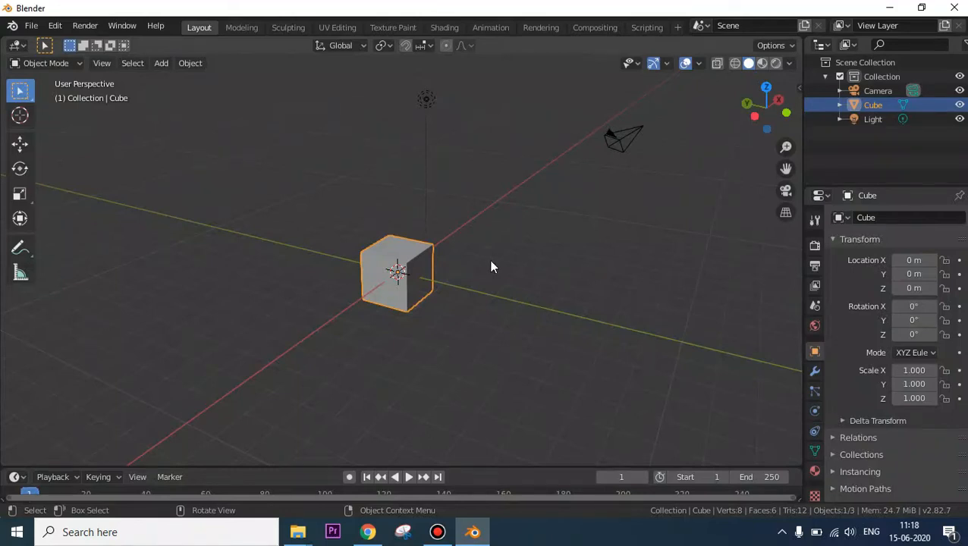
{"action": "mouse_move", "coordinate": [528, 268]}
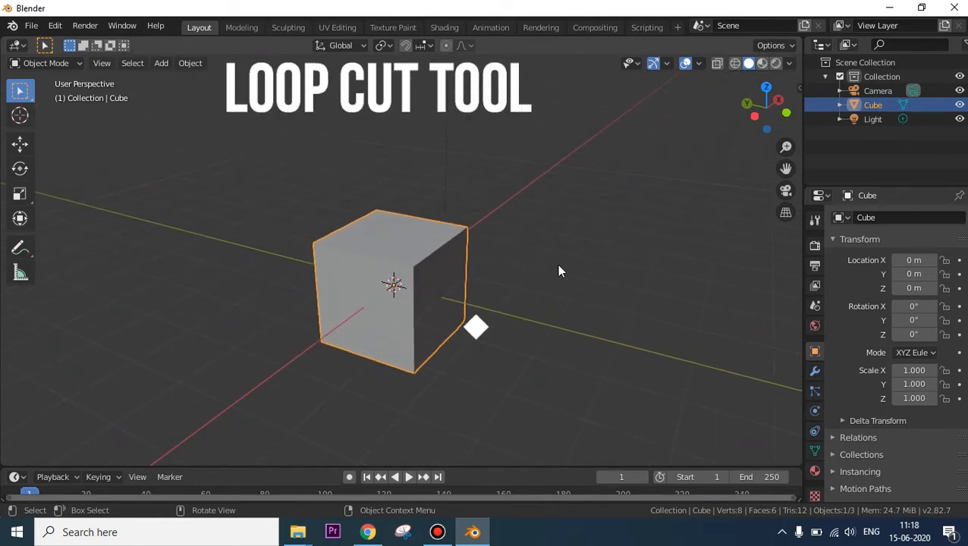
Put the default cube into Edit Mode and pick the Loop Cut tool
{"action": "key", "text": "Tab"}
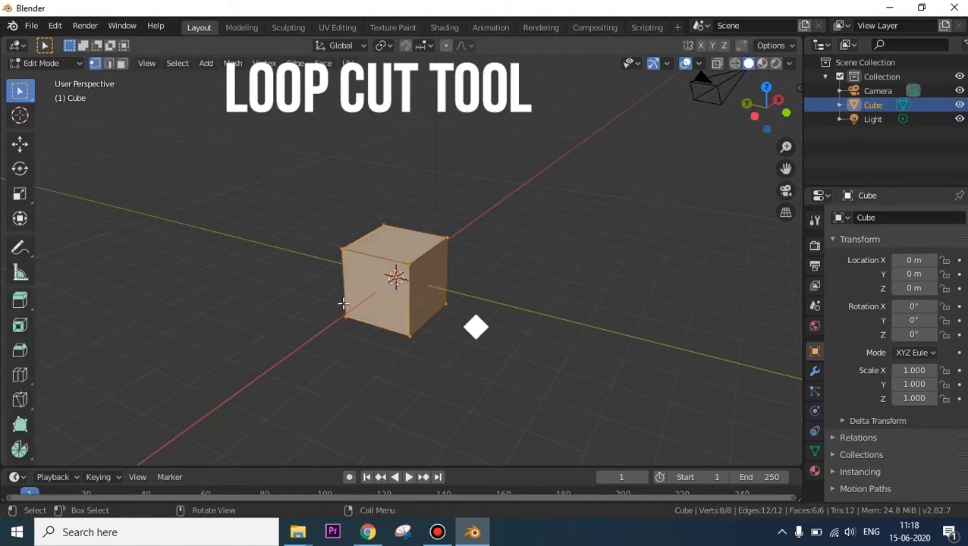
{"action": "mouse_move", "coordinate": [20, 374]}
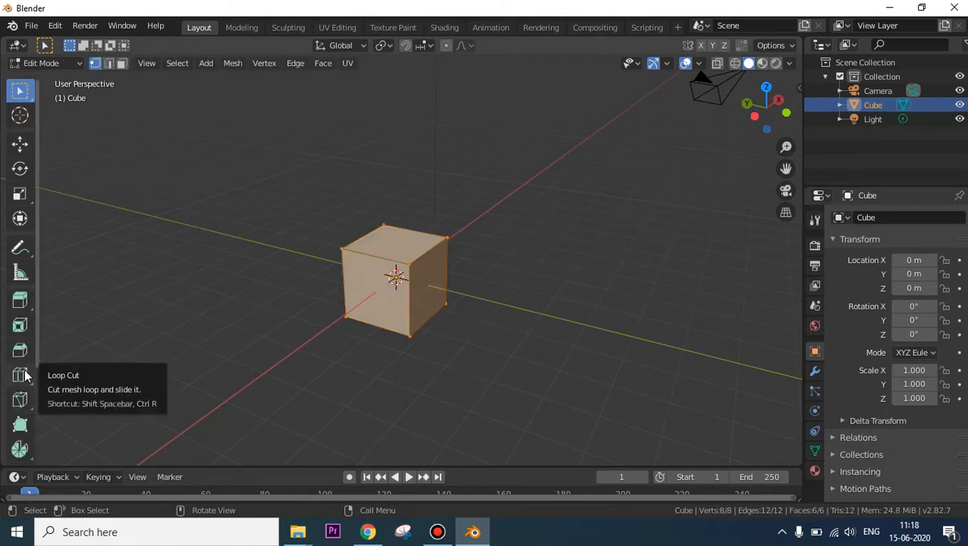
{"action": "mouse_move", "coordinate": [20, 379]}
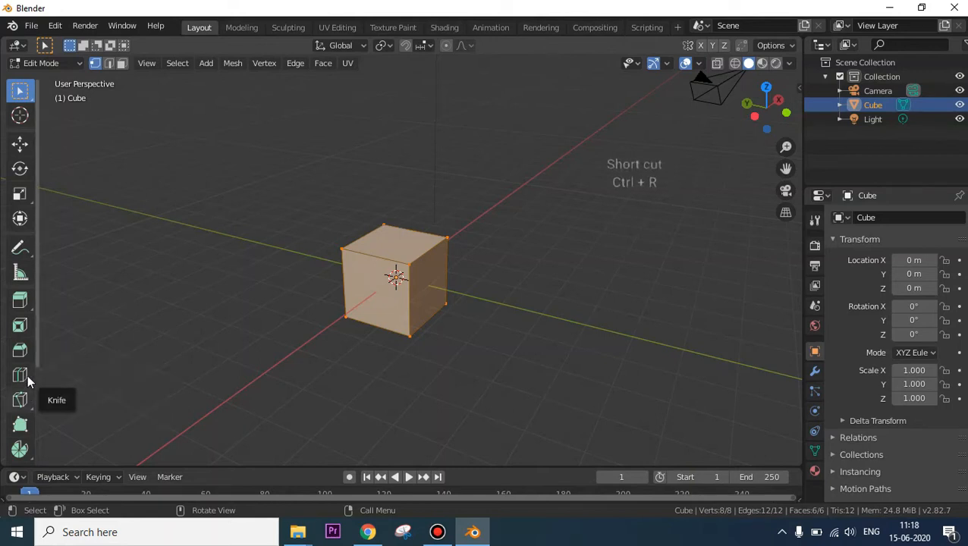
{"action": "mouse_move", "coordinate": [11, 83]}
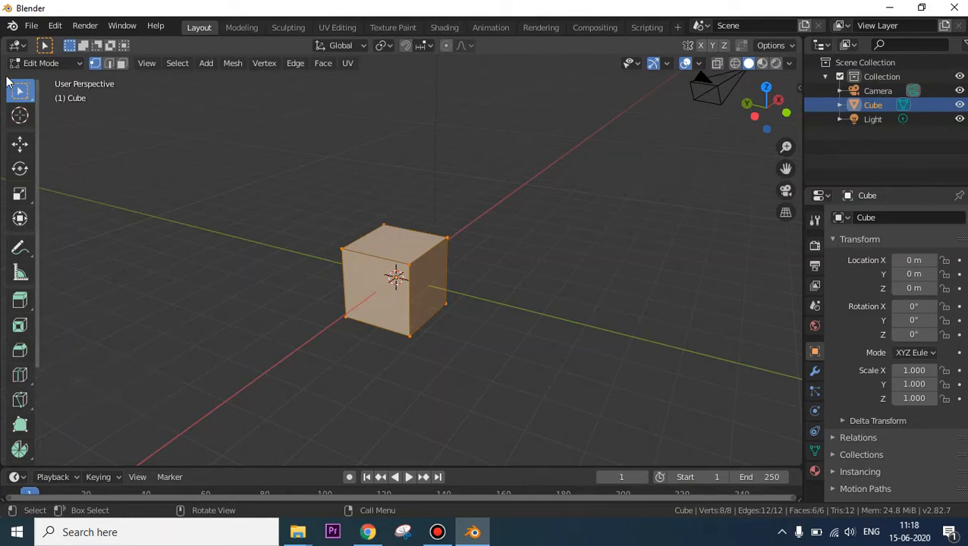
{"action": "mouse_move", "coordinate": [19, 91]}
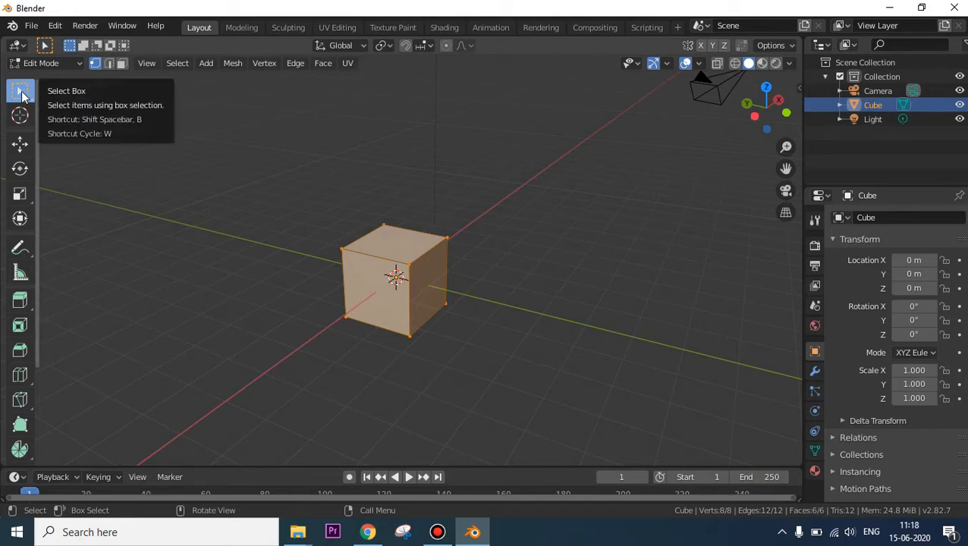
{"action": "left_click", "coordinate": [20, 272]}
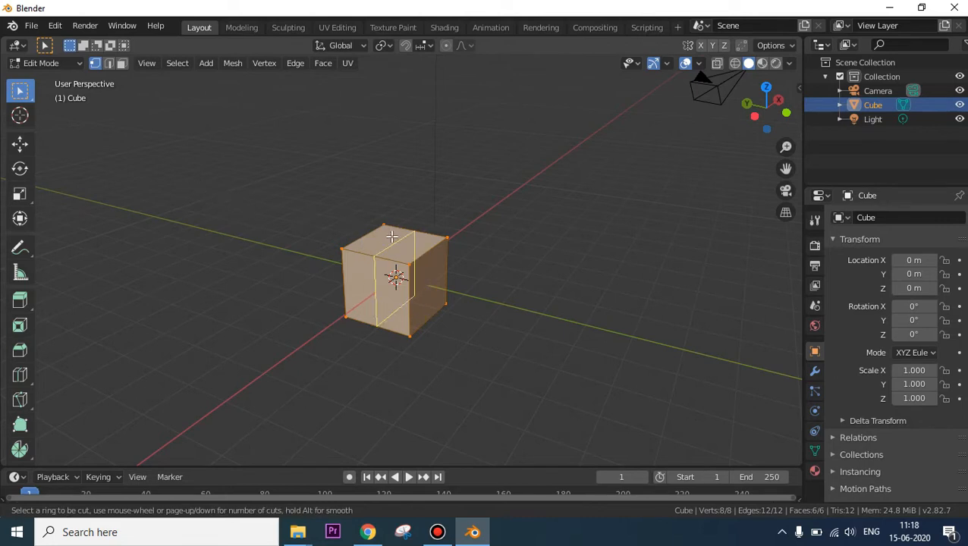
{"action": "mouse_move", "coordinate": [315, 220]}
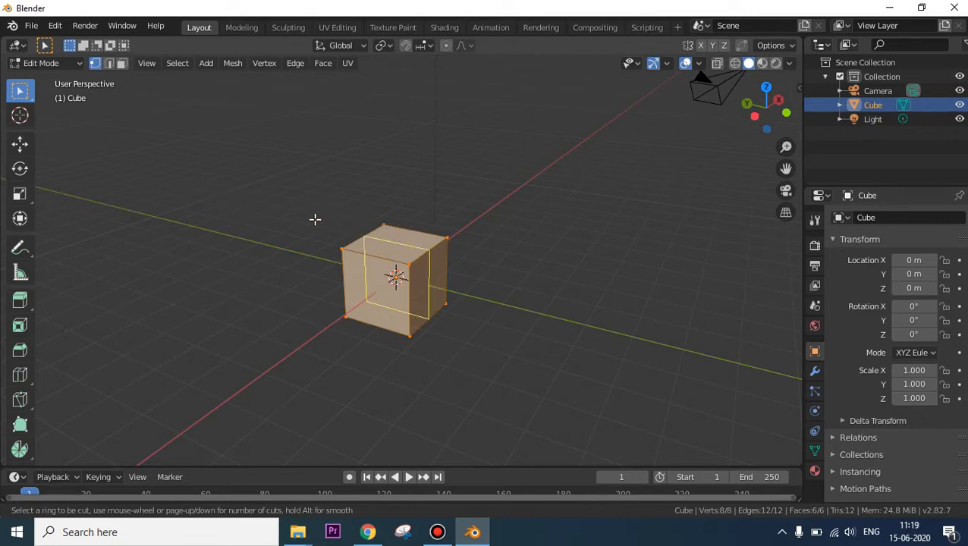
{"action": "mouse_move", "coordinate": [347, 205]}
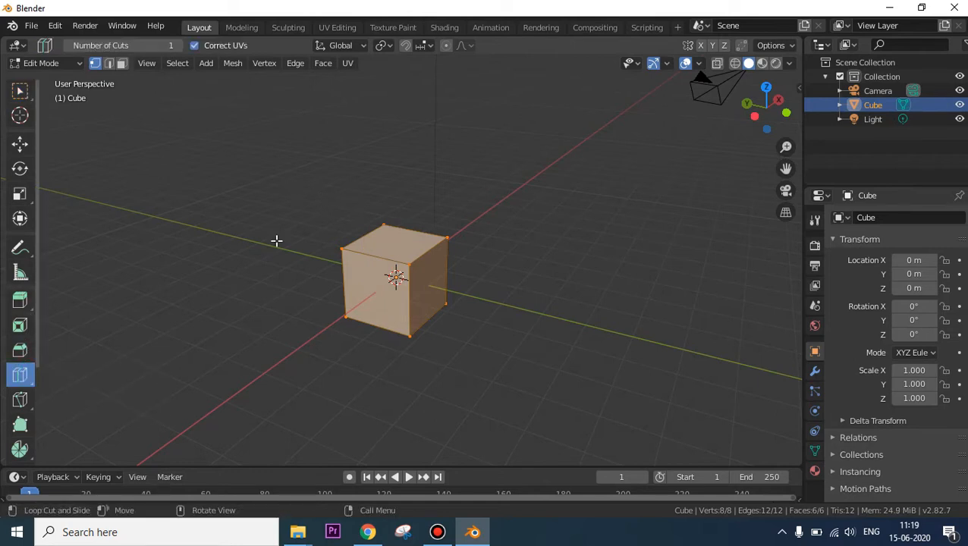
{"action": "mouse_move", "coordinate": [277, 225]}
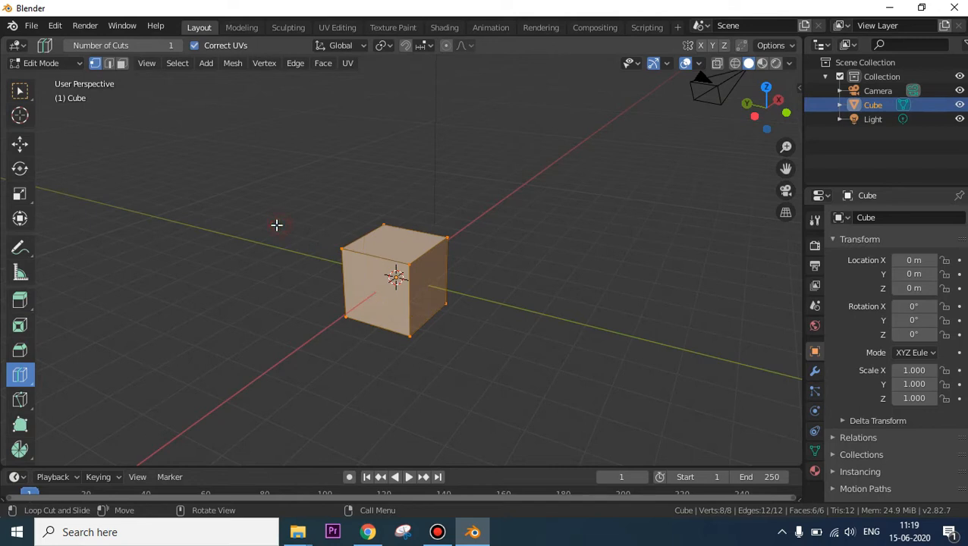
{"action": "mouse_move", "coordinate": [297, 220]}
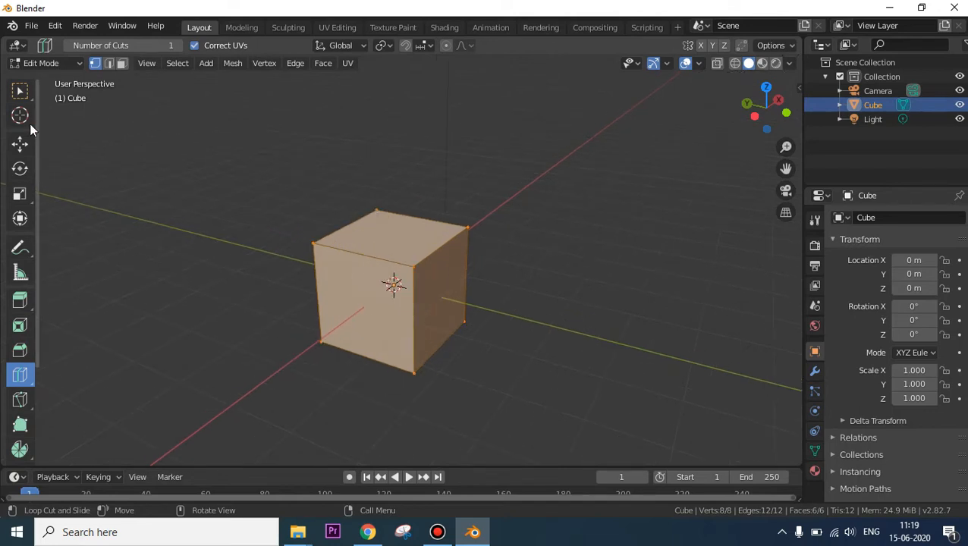
Preview a vertical loop-cut ring through the middle of the cube
{"action": "left_click", "coordinate": [19, 90]}
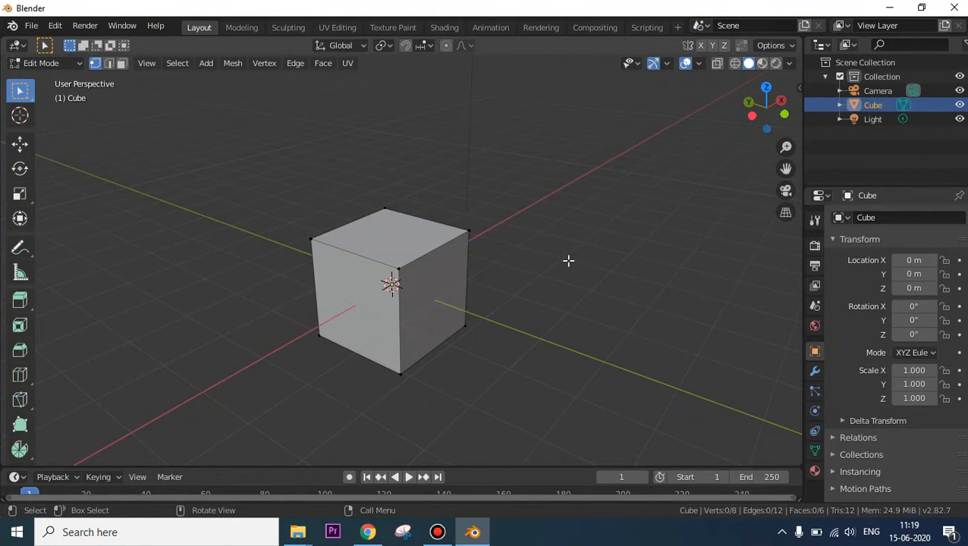
{"action": "mouse_move", "coordinate": [582, 252]}
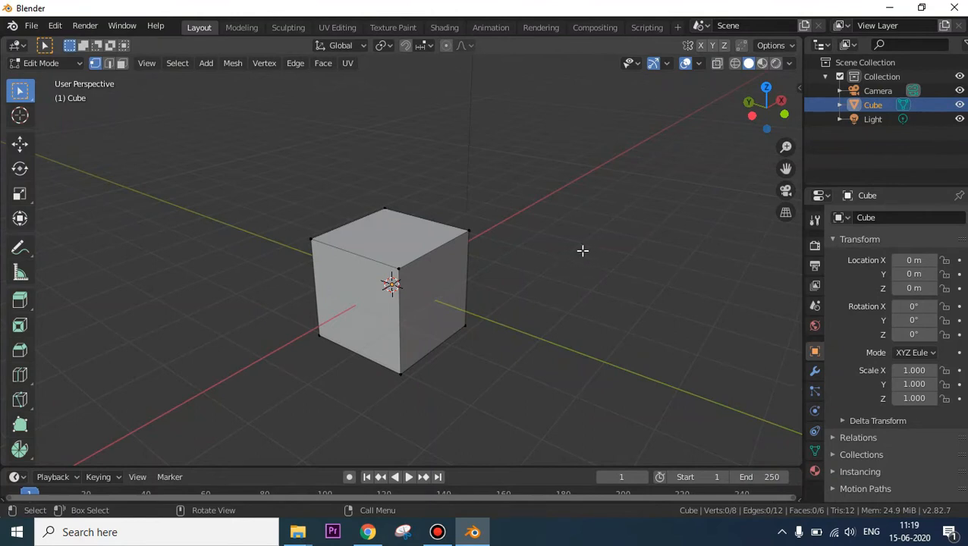
{"action": "mouse_move", "coordinate": [537, 269]}
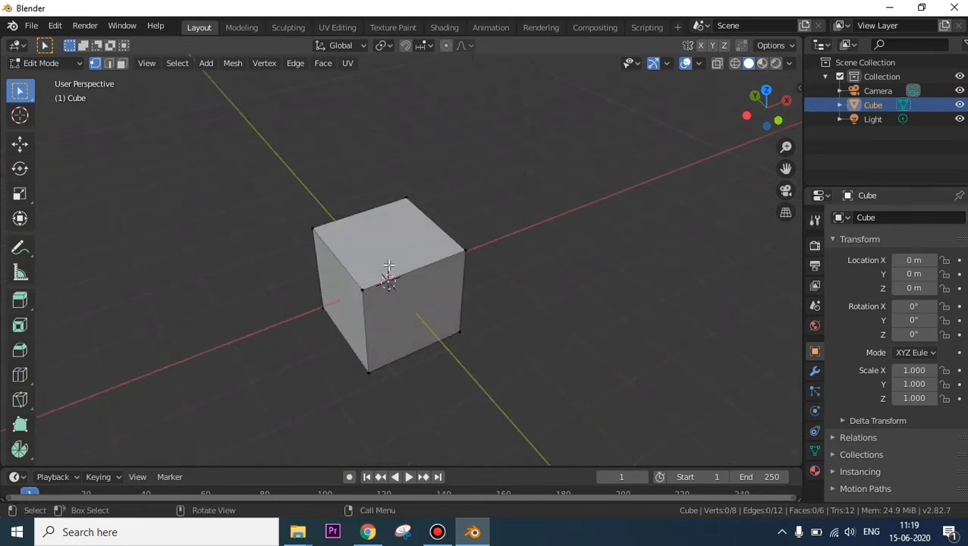
{"action": "mouse_move", "coordinate": [530, 263]}
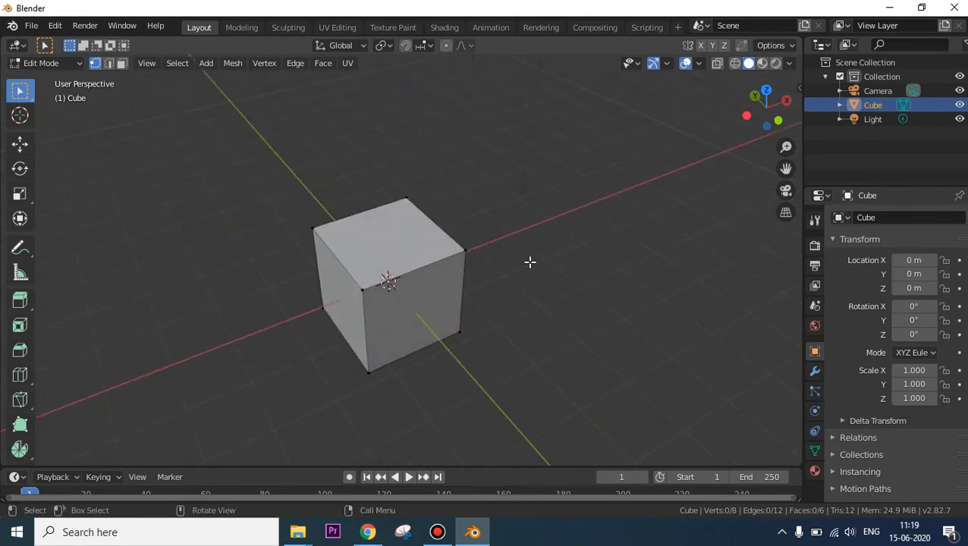
{"action": "mouse_move", "coordinate": [368, 217]}
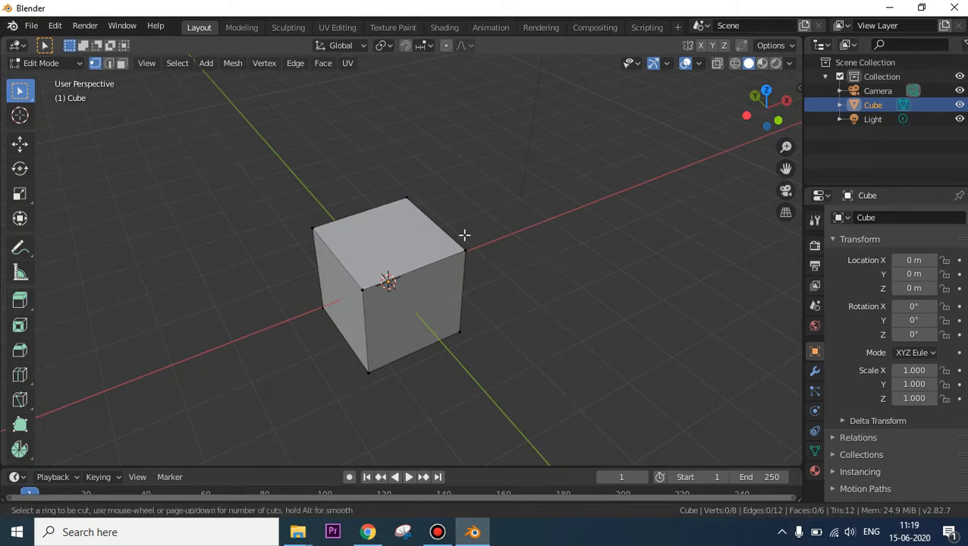
{"action": "mouse_move", "coordinate": [548, 236]}
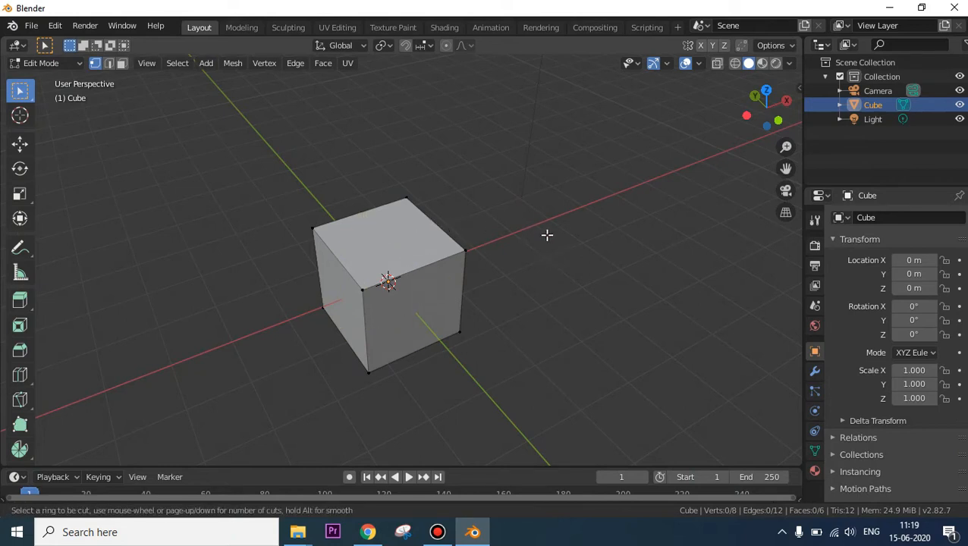
{"action": "mouse_move", "coordinate": [401, 196]}
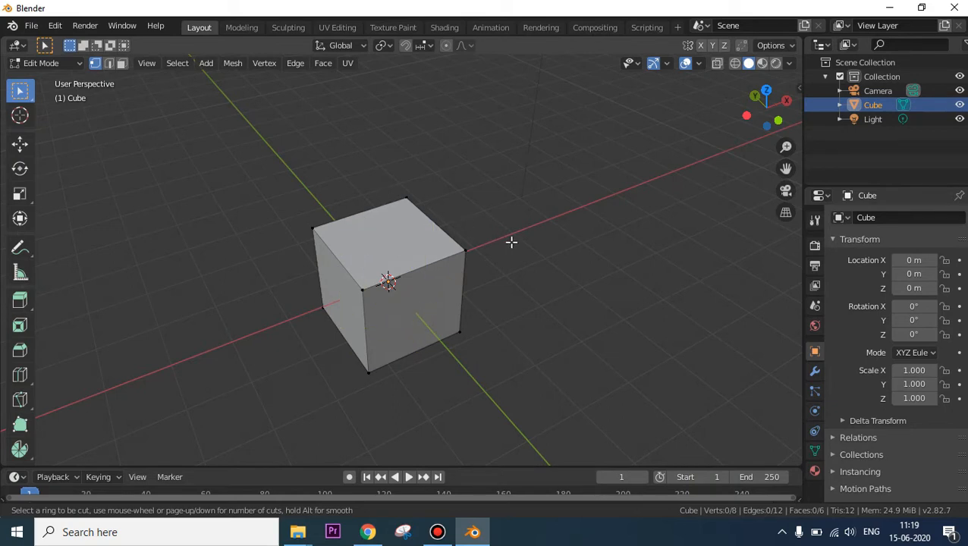
{"action": "mouse_move", "coordinate": [534, 214]}
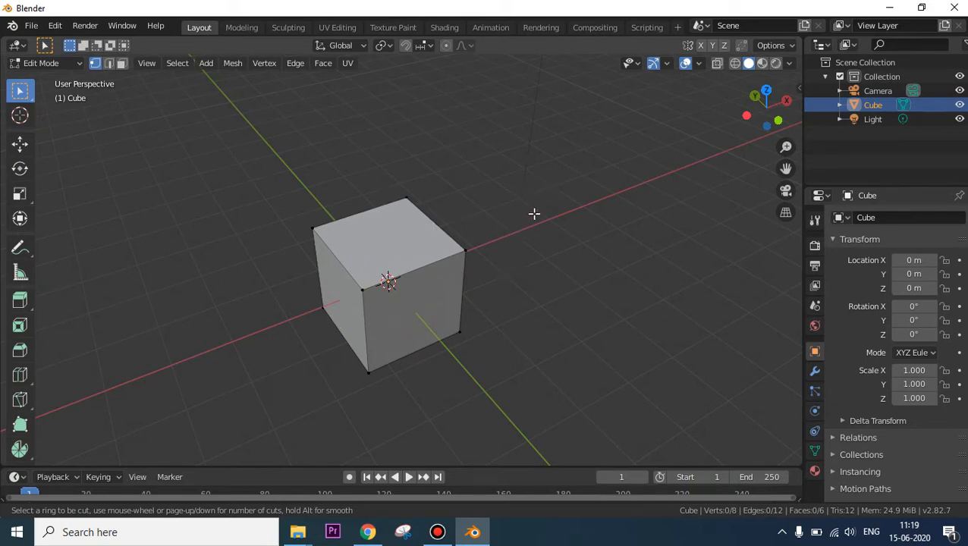
{"action": "mouse_move", "coordinate": [509, 276]}
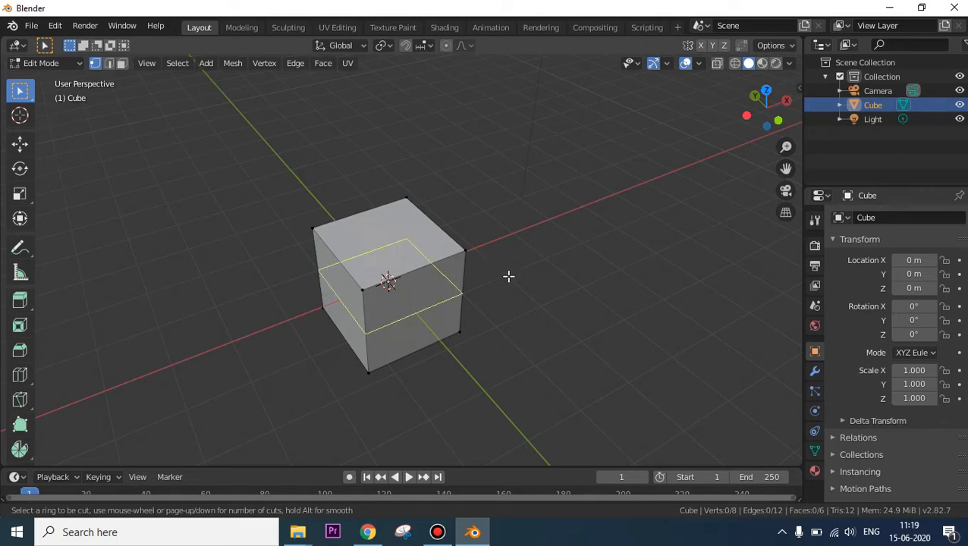
{"action": "mouse_move", "coordinate": [413, 251]}
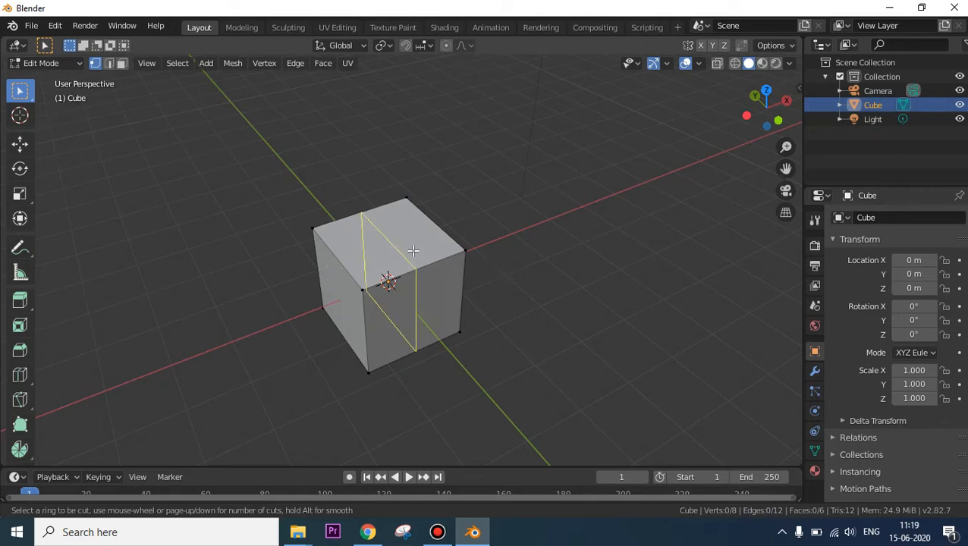
{"action": "mouse_move", "coordinate": [431, 259]}
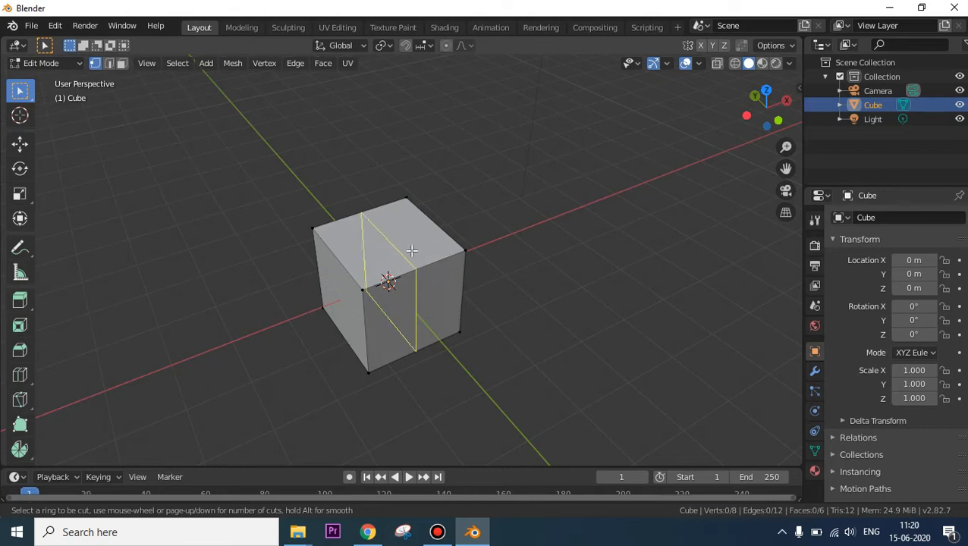
{"action": "mouse_move", "coordinate": [420, 242]}
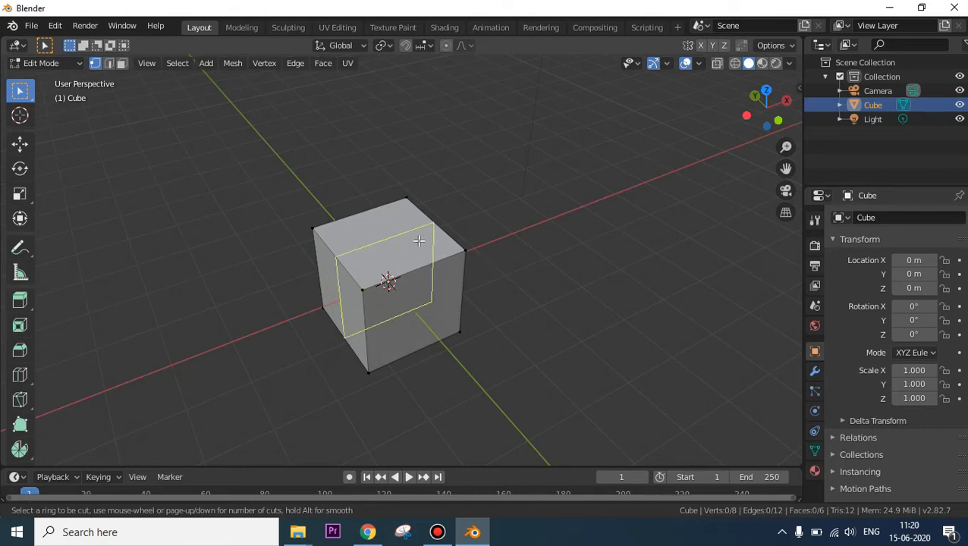
{"action": "mouse_move", "coordinate": [432, 250]}
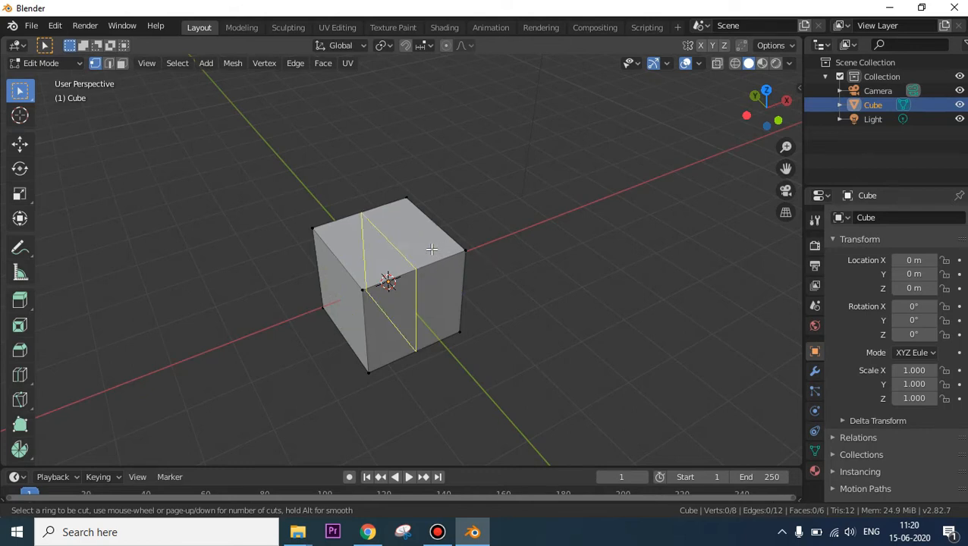
{"action": "mouse_move", "coordinate": [419, 248]}
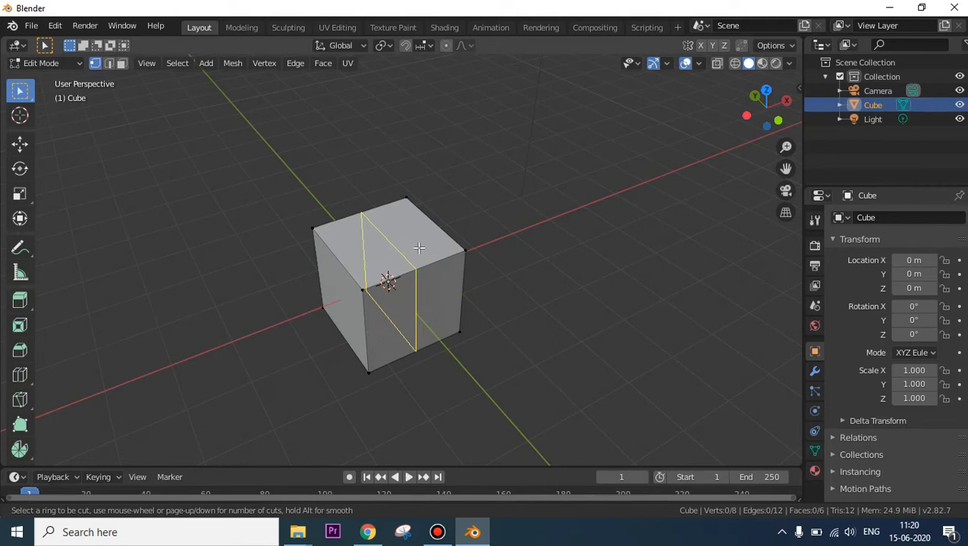
{"action": "mouse_move", "coordinate": [405, 248]}
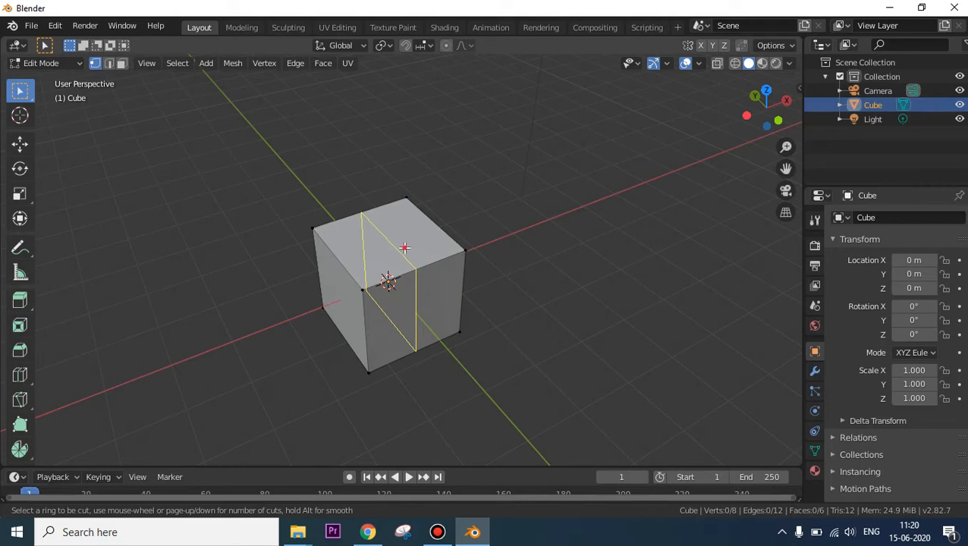
Place the middle loop cut, then select one of the new front faces
{"action": "left_click", "coordinate": [388, 285]}
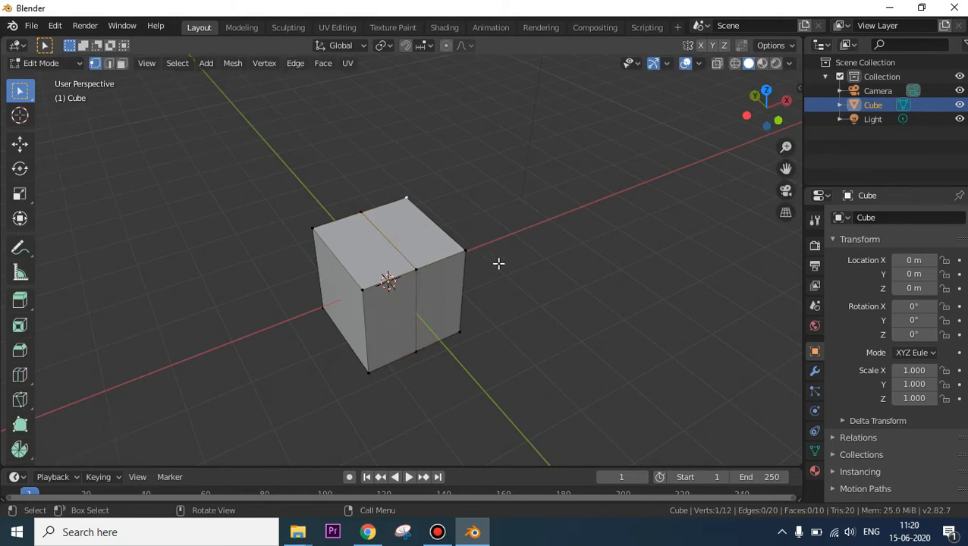
{"action": "left_click_drag", "start_coordinate": [493, 266], "coordinate": [486, 277]}
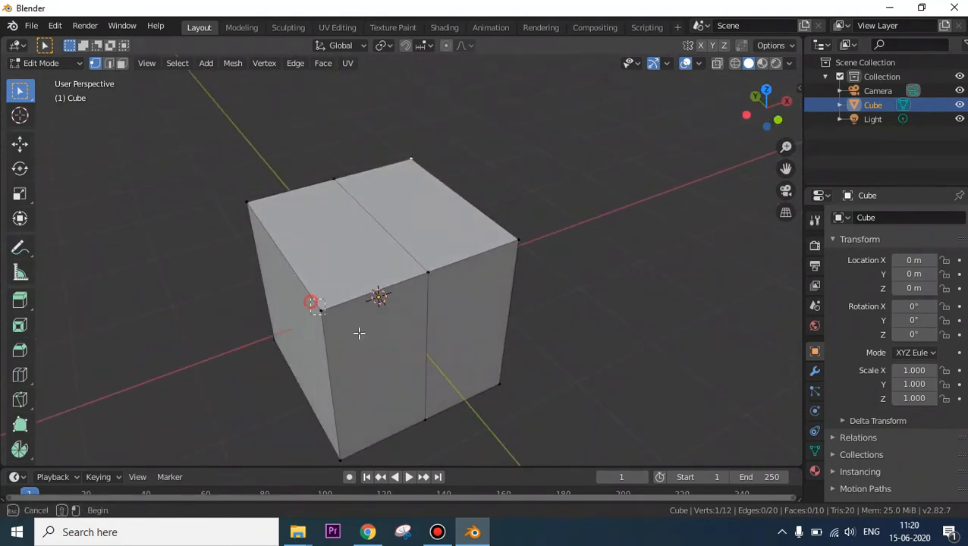
{"action": "left_click", "coordinate": [342, 263]}
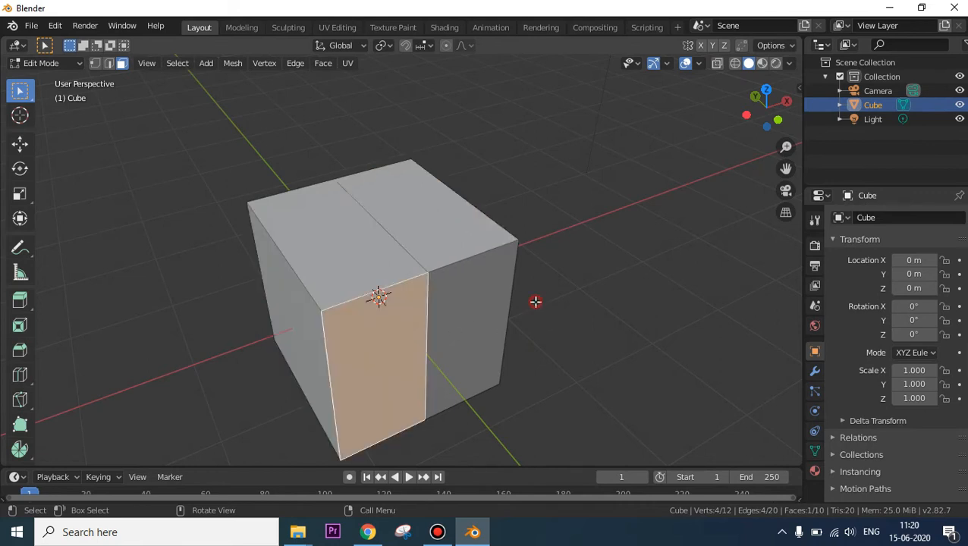
{"action": "left_click", "coordinate": [562, 215]}
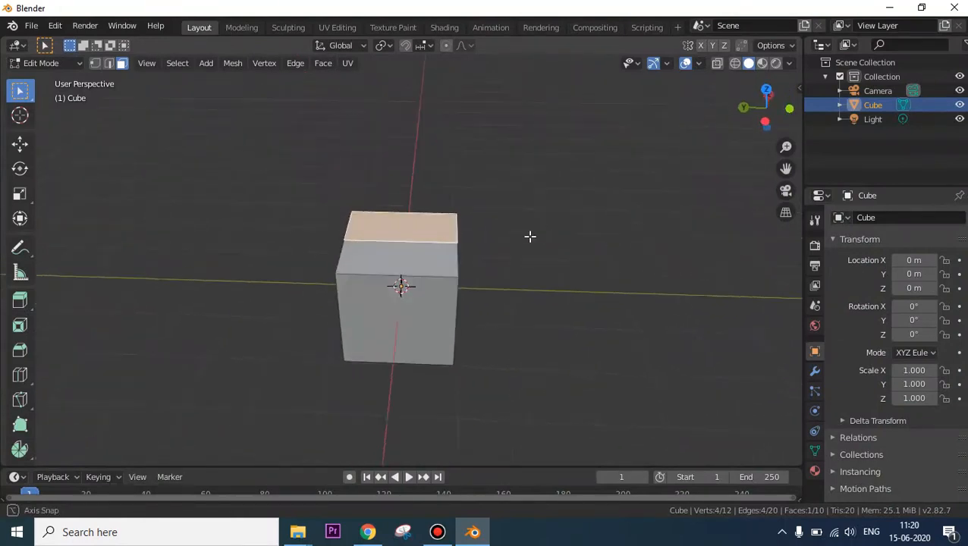
{"action": "left_click_drag", "start_coordinate": [530, 236], "coordinate": [457, 303]}
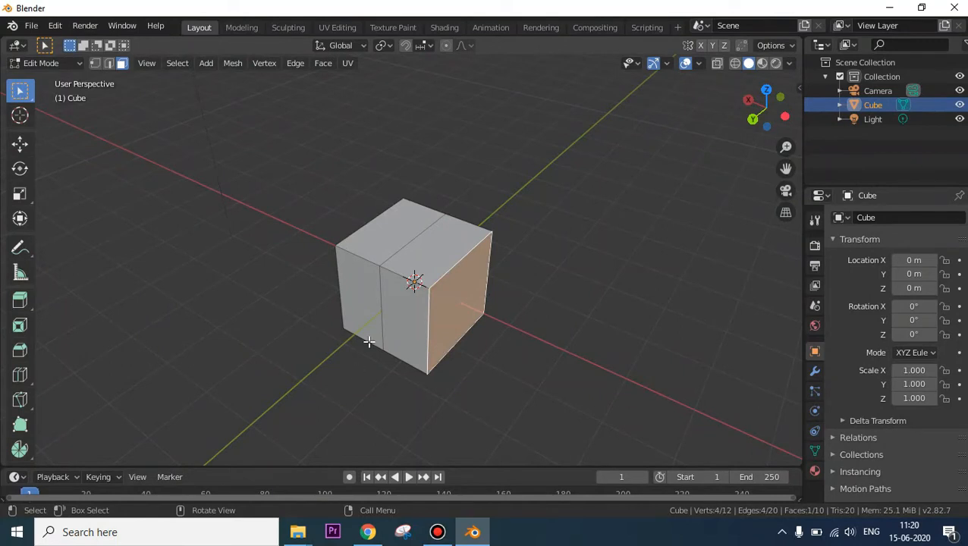
{"action": "mouse_move", "coordinate": [345, 305]}
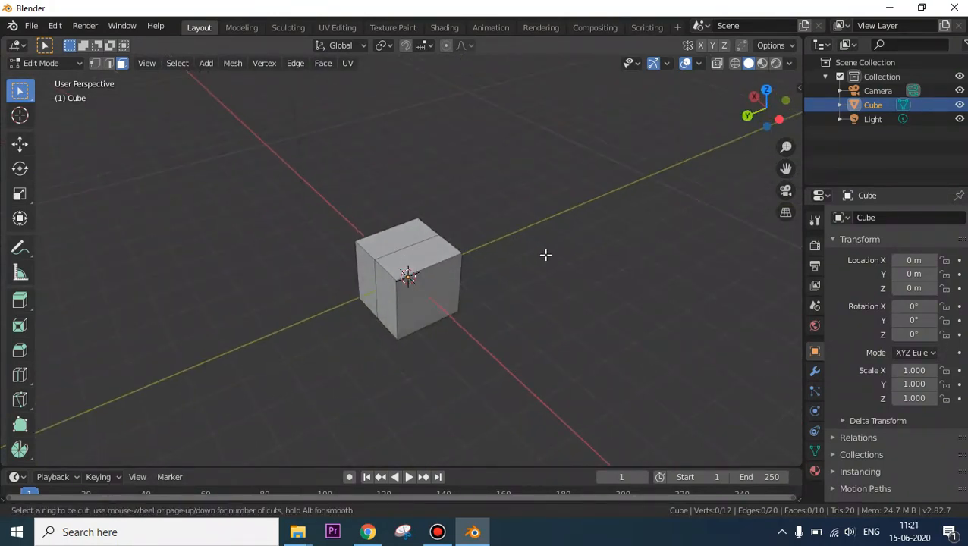
{"action": "mouse_move", "coordinate": [515, 257]}
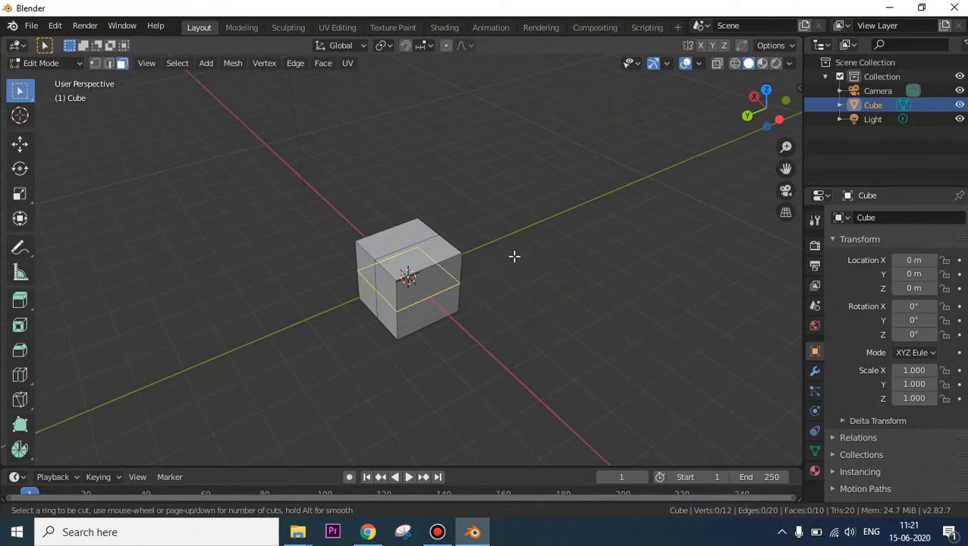
{"action": "mouse_move", "coordinate": [456, 248]}
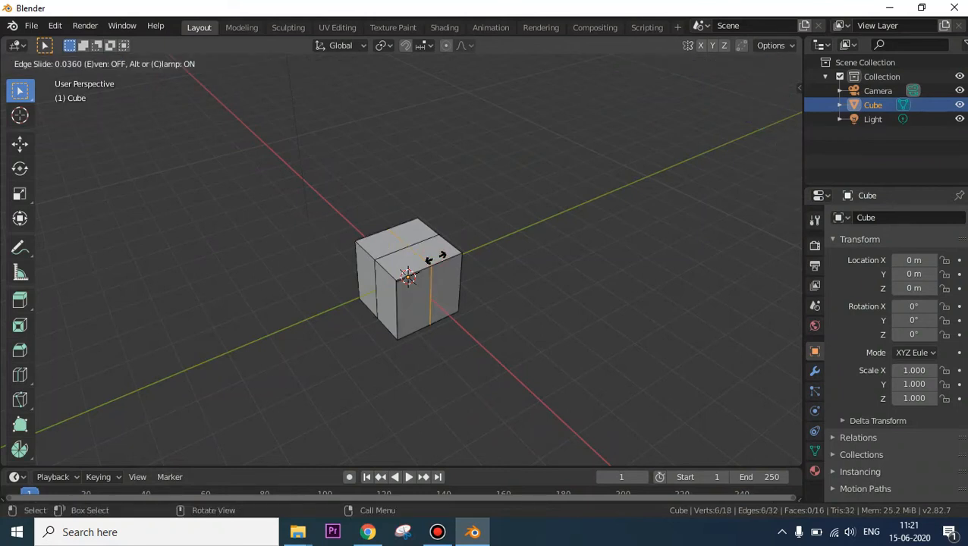
{"action": "mouse_move", "coordinate": [406, 270]}
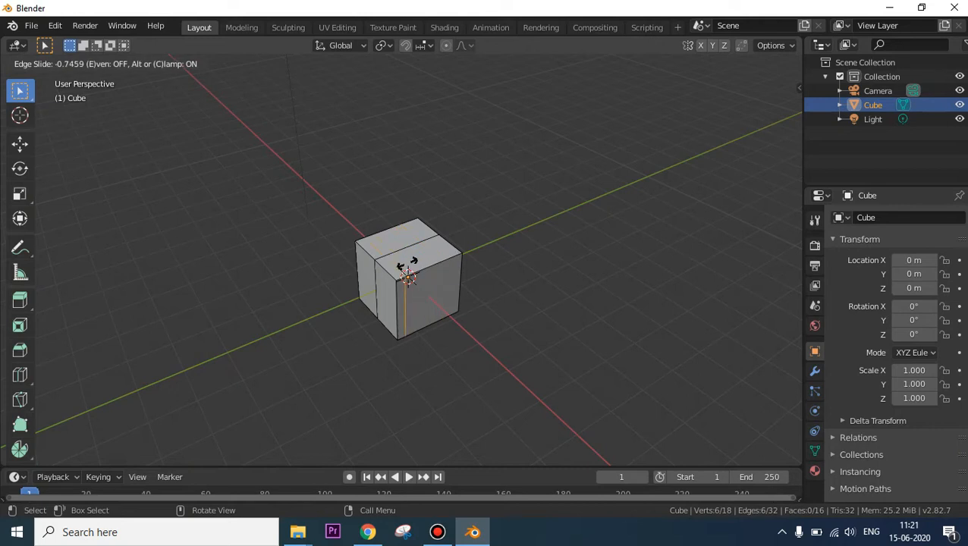
{"action": "mouse_move", "coordinate": [447, 255]}
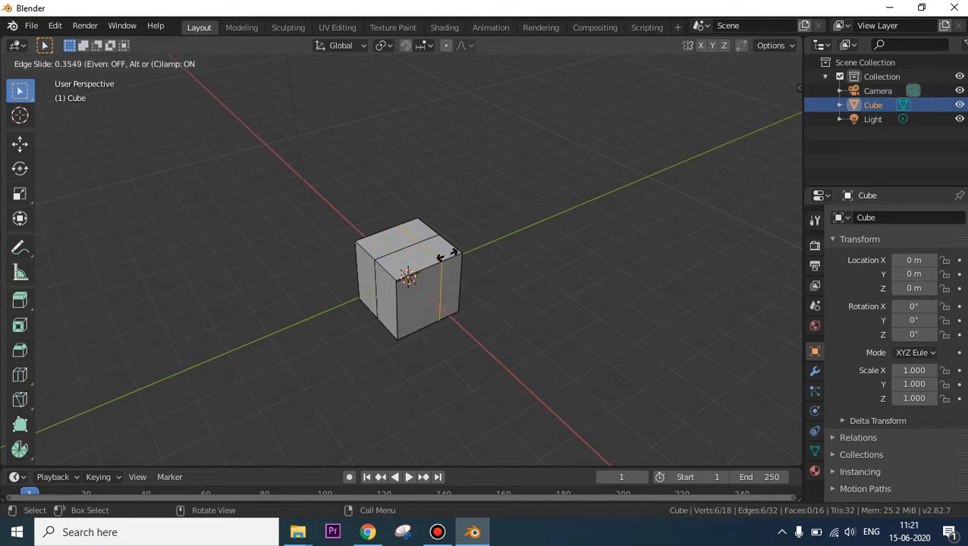
{"action": "mouse_move", "coordinate": [410, 273]}
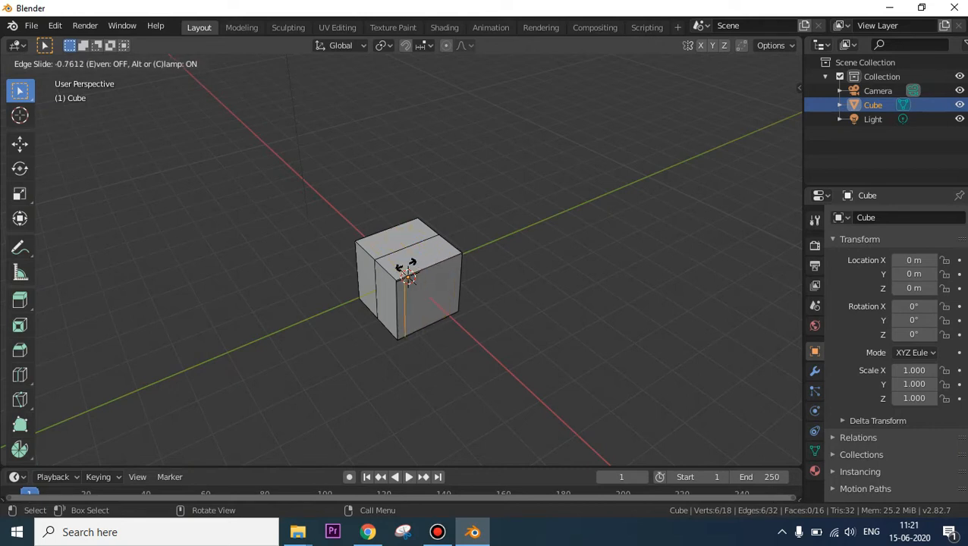
{"action": "mouse_move", "coordinate": [455, 262]}
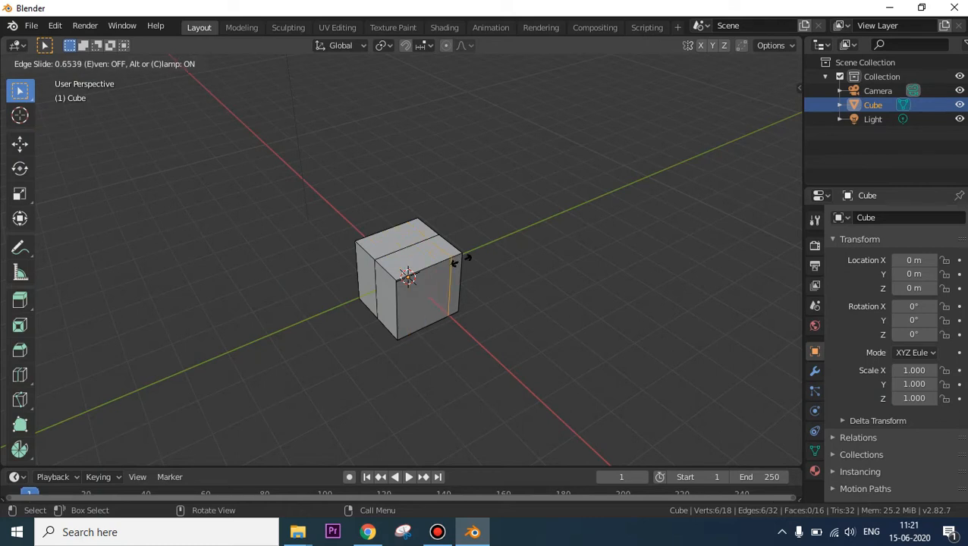
{"action": "mouse_move", "coordinate": [436, 270]}
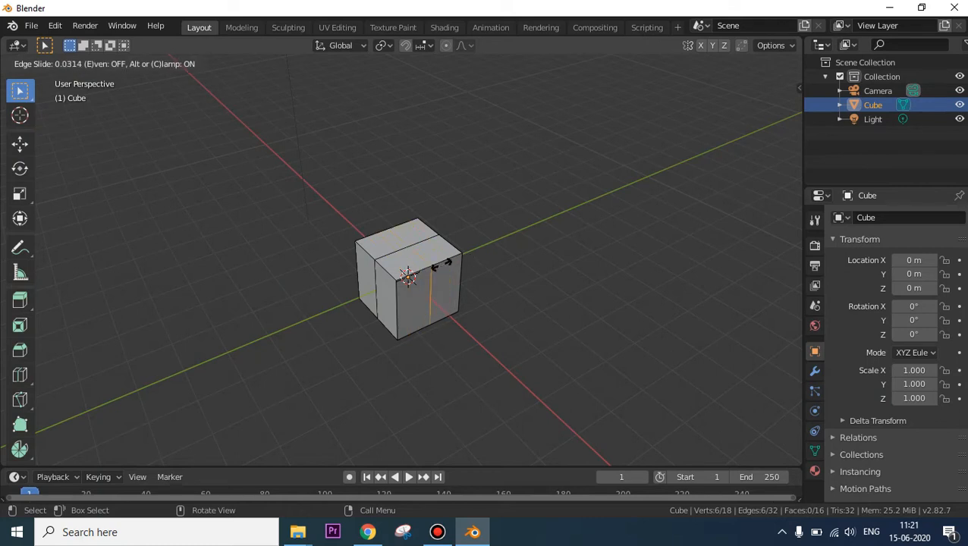
{"action": "mouse_move", "coordinate": [464, 265]}
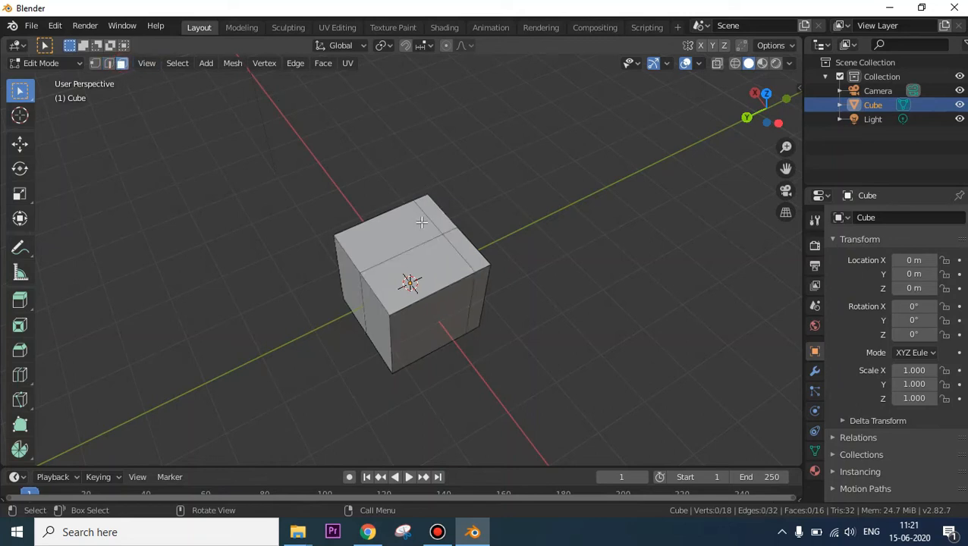
Place a second loop cut perpendicular to the first, forming a cross on top
{"action": "left_click", "coordinate": [425, 220]}
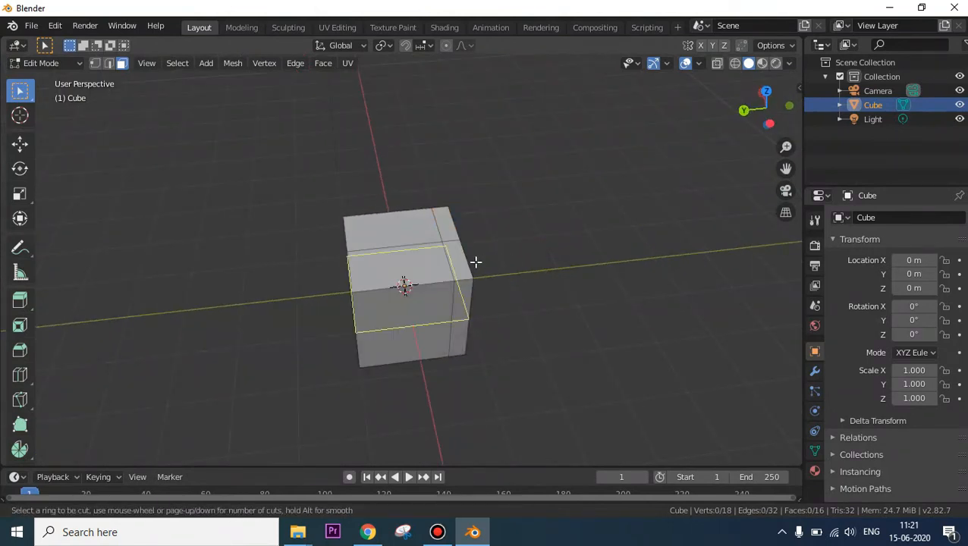
{"action": "mouse_move", "coordinate": [385, 243]}
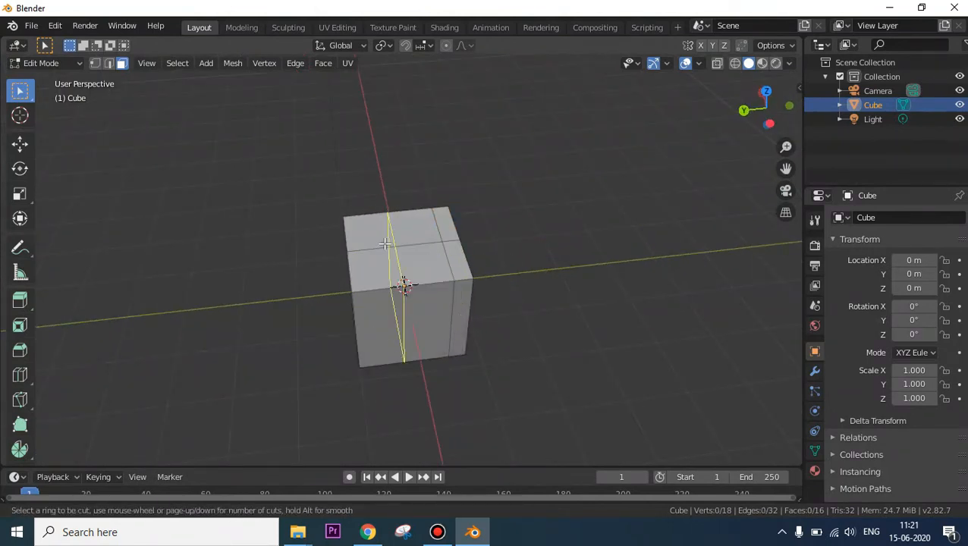
{"action": "mouse_move", "coordinate": [501, 249]}
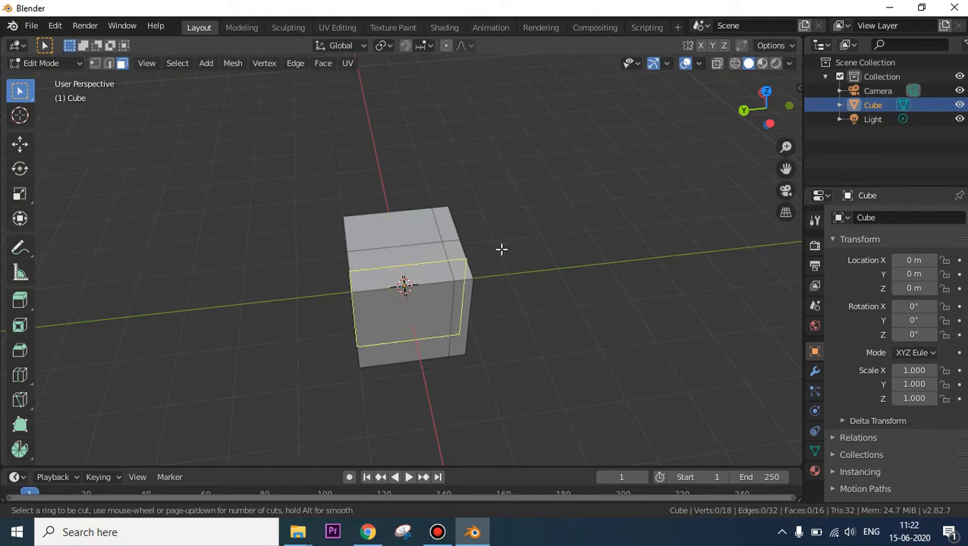
{"action": "mouse_move", "coordinate": [393, 233]}
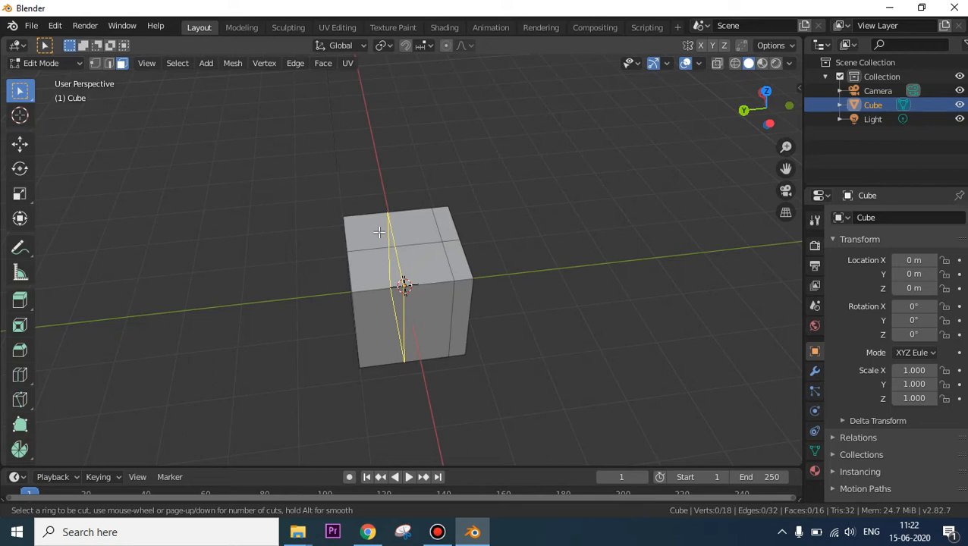
Adjust the loop-cut preview's cut count with the wheel for extra parallel cuts
{"action": "scroll", "scroll_direction": "up", "scroll_amount": 3}
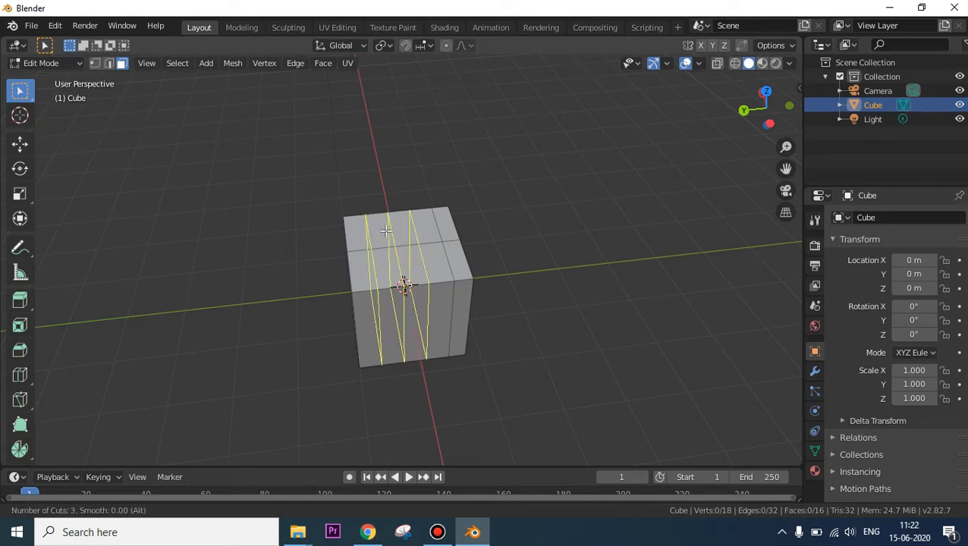
{"action": "scroll", "scroll_direction": "down", "scroll_amount": 3}
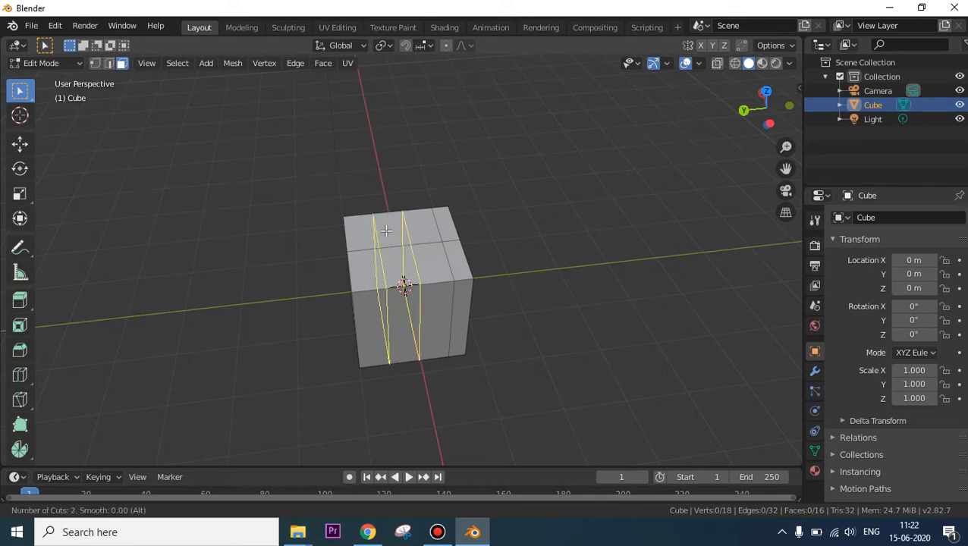
{"action": "scroll", "scroll_direction": "down", "scroll_amount": 3}
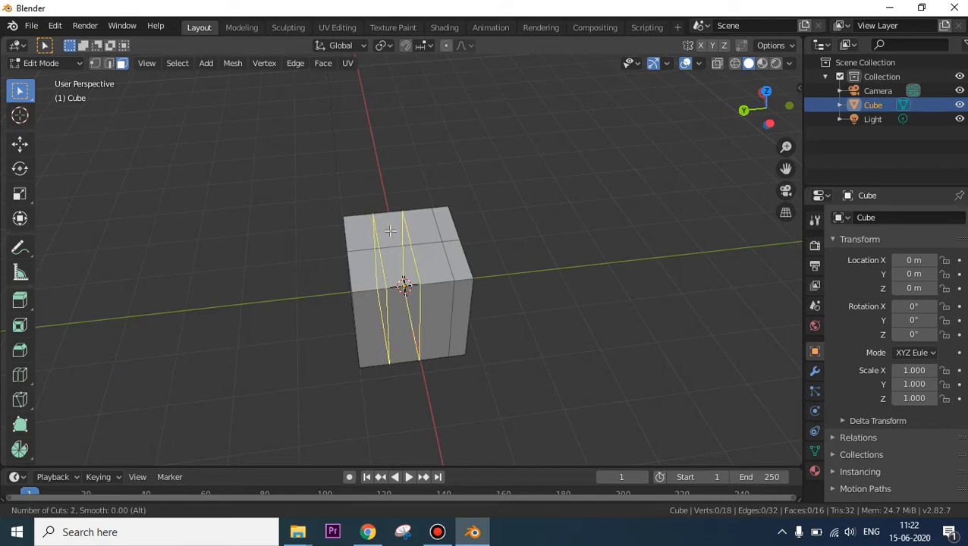
{"action": "scroll", "scroll_direction": "up", "scroll_amount": 3}
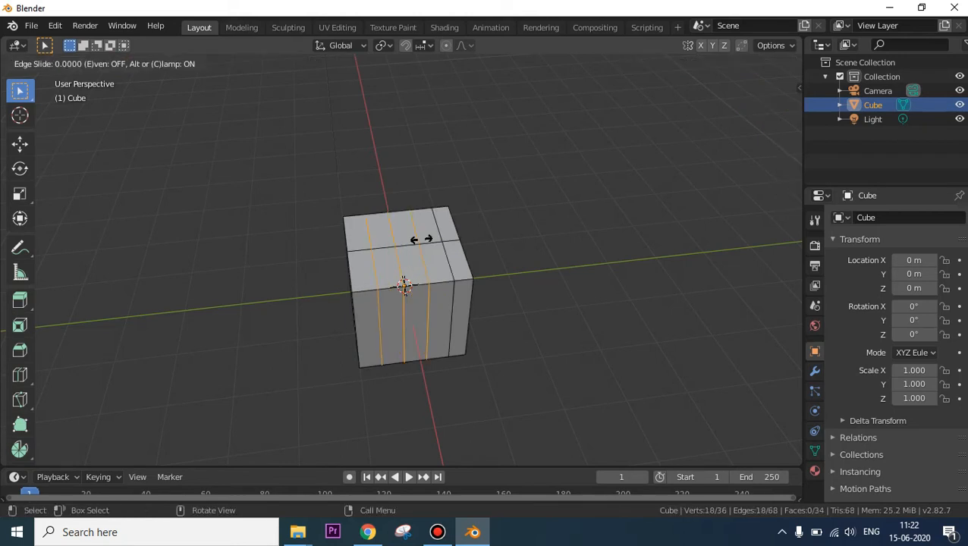
{"action": "mouse_move", "coordinate": [394, 240]}
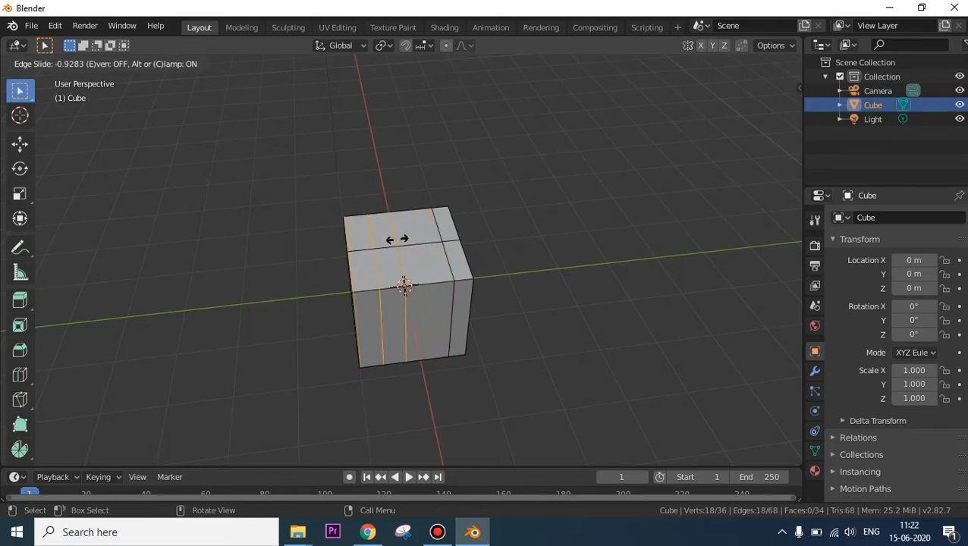
{"action": "mouse_move", "coordinate": [421, 245]}
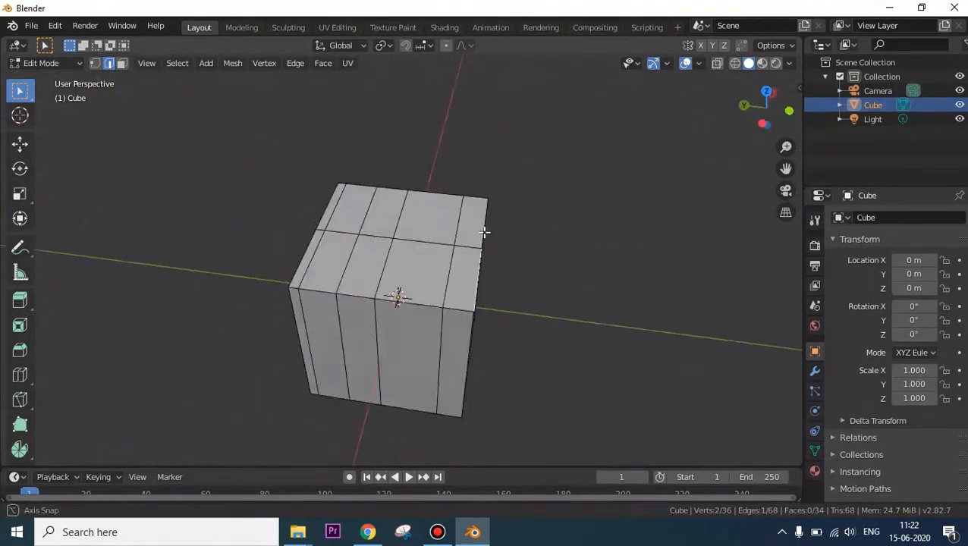
Orbit the view to look down on the top of the cube
{"action": "left_click_drag", "start_coordinate": [484, 233], "coordinate": [551, 220]}
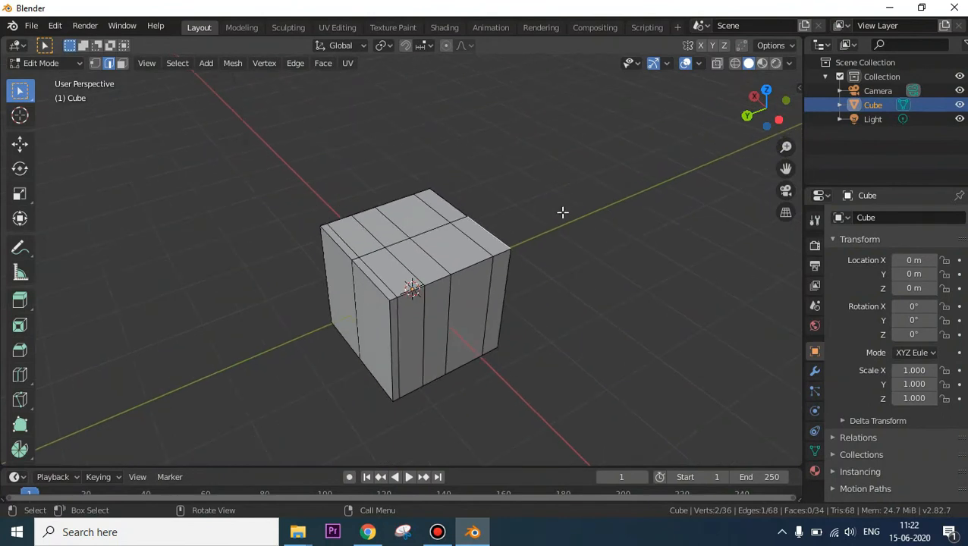
{"action": "left_click_drag", "start_coordinate": [562, 213], "coordinate": [514, 220]}
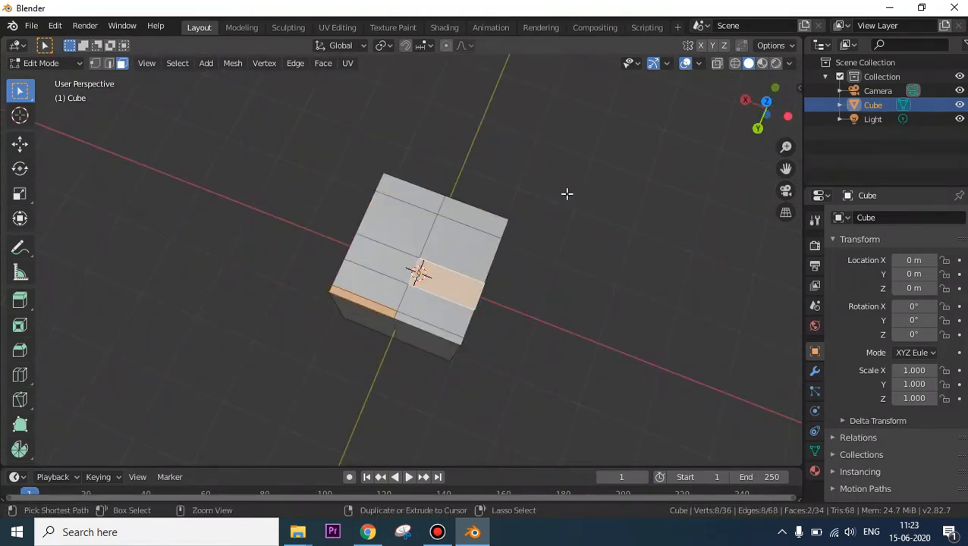
{"action": "mouse_move", "coordinate": [273, 159]}
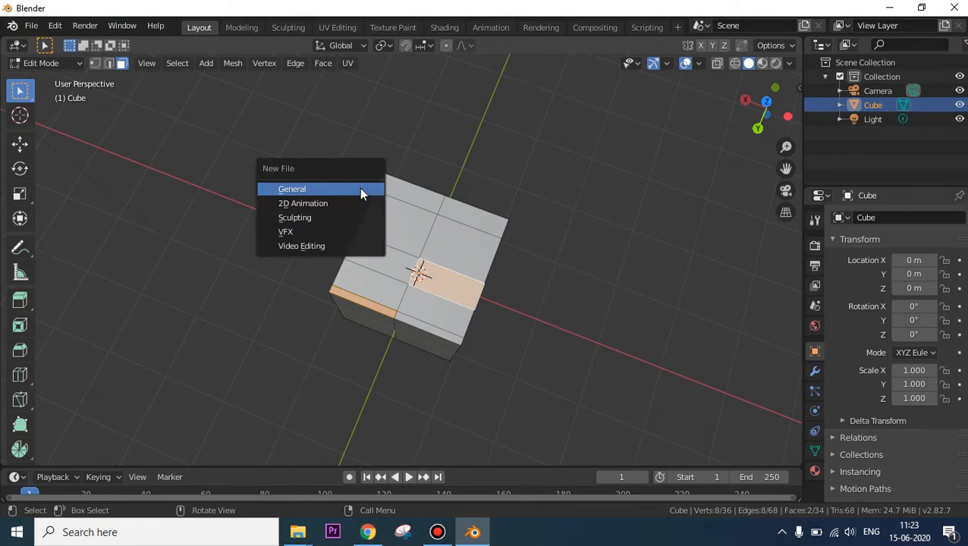
Start a new General file and enter Edit Mode on its default cube
{"action": "left_click", "coordinate": [293, 189]}
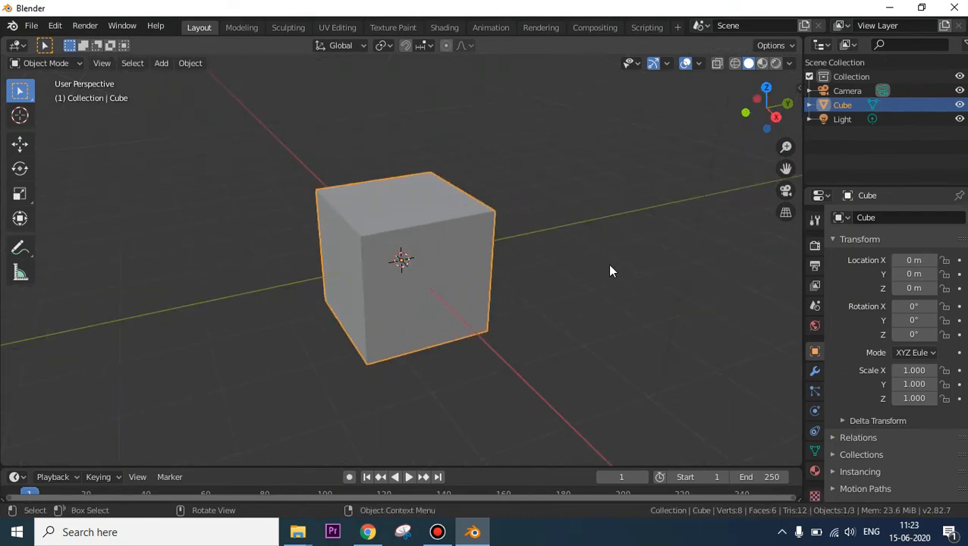
{"action": "key", "text": "Tab"}
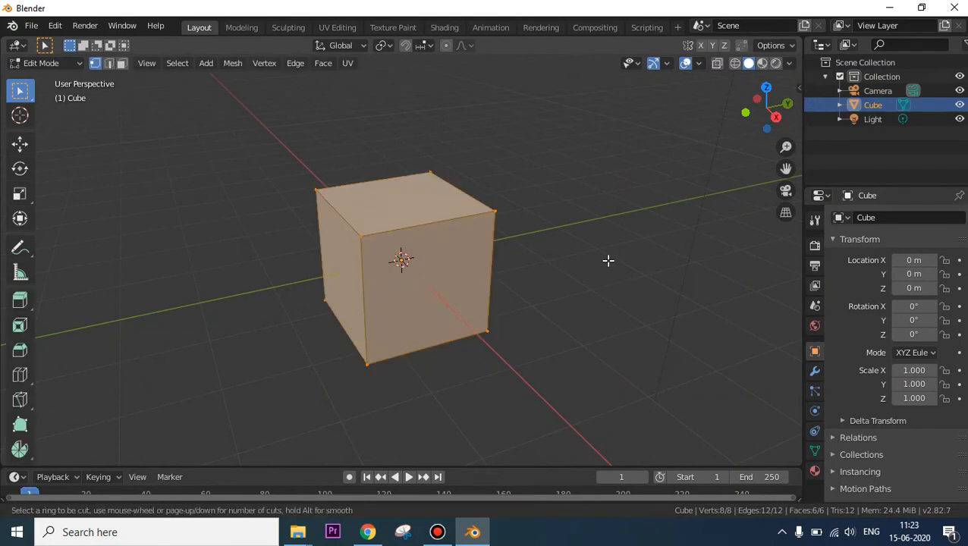
{"action": "mouse_move", "coordinate": [403, 261]}
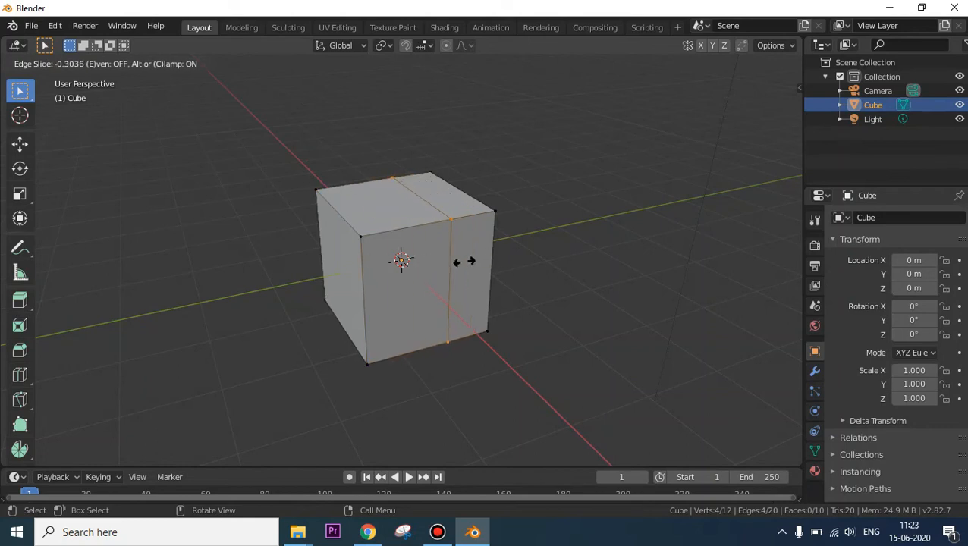
{"action": "mouse_move", "coordinate": [486, 262]}
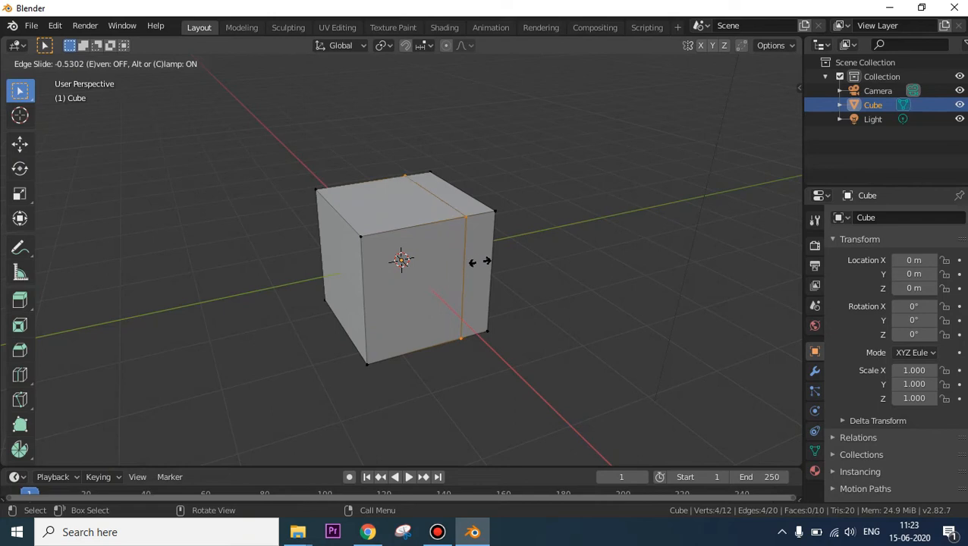
Place one vertical loop cut slid off-centre on the fresh cube
{"action": "left_click", "coordinate": [456, 264]}
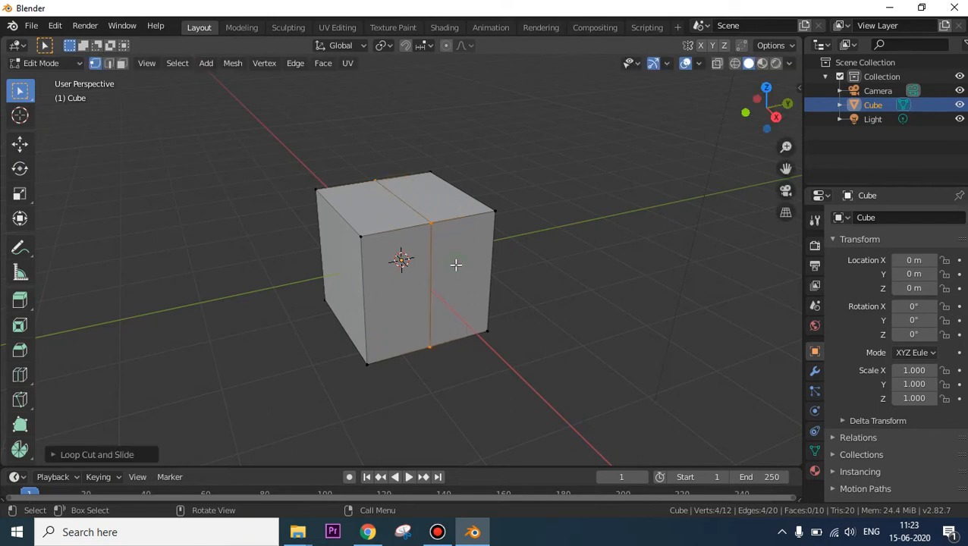
{"action": "mouse_move", "coordinate": [471, 265]}
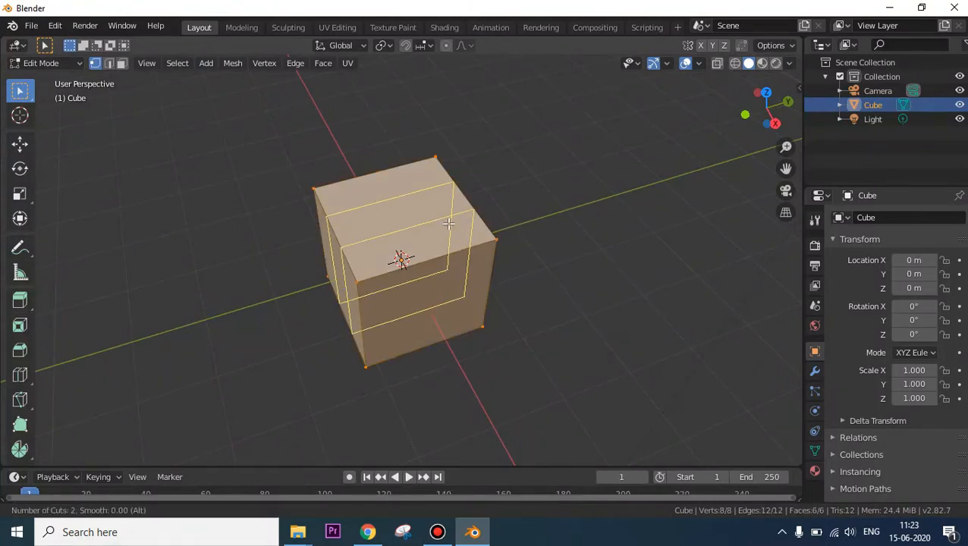
Add parallel loop cuts slid off-centre, bringing the cube to twenty vertices
{"action": "scroll", "scroll_direction": "up", "scroll_amount": 3}
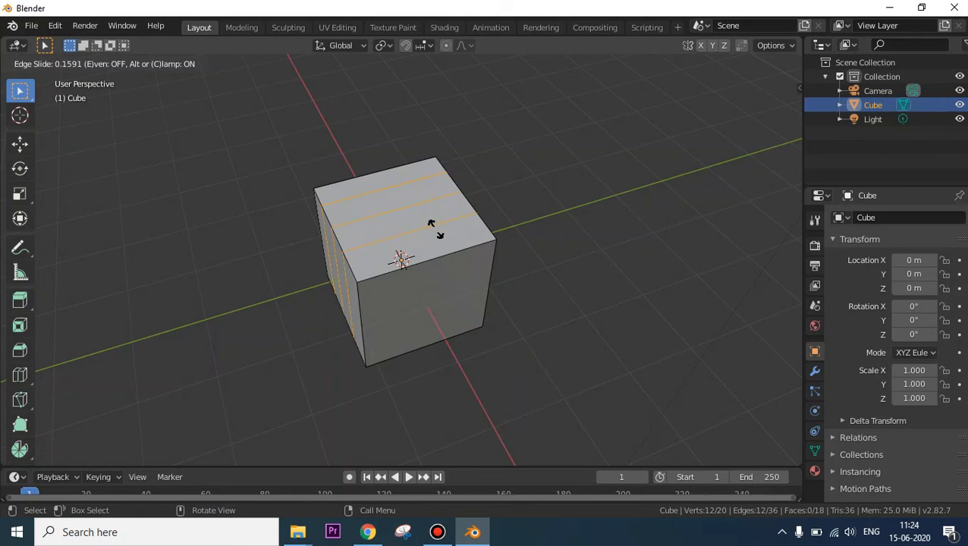
{"action": "mouse_move", "coordinate": [409, 258]}
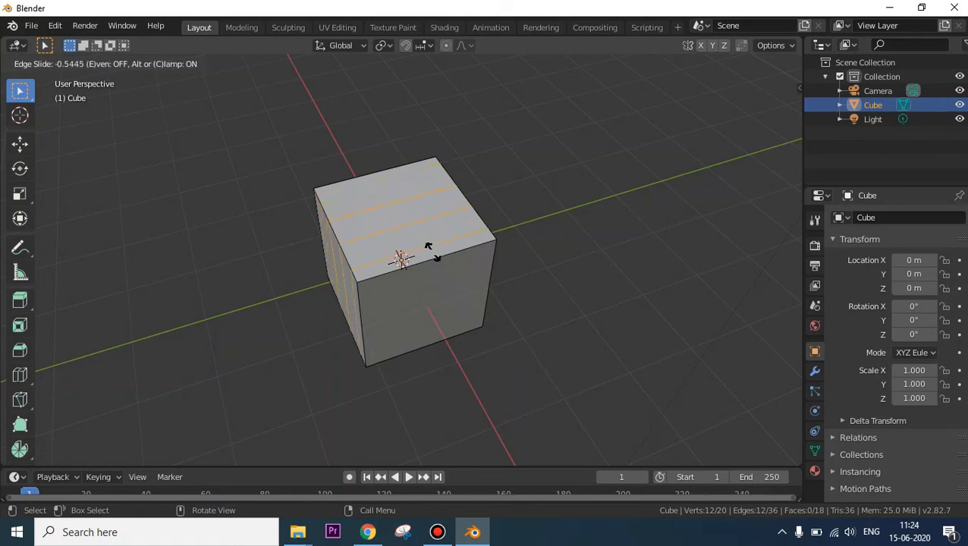
{"action": "left_click", "coordinate": [402, 258]}
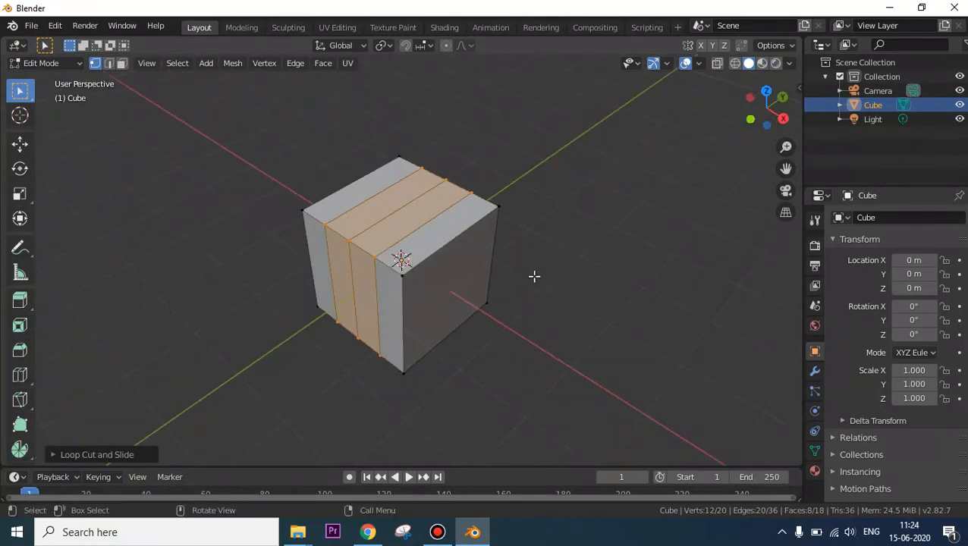
{"action": "mouse_move", "coordinate": [82, 433]}
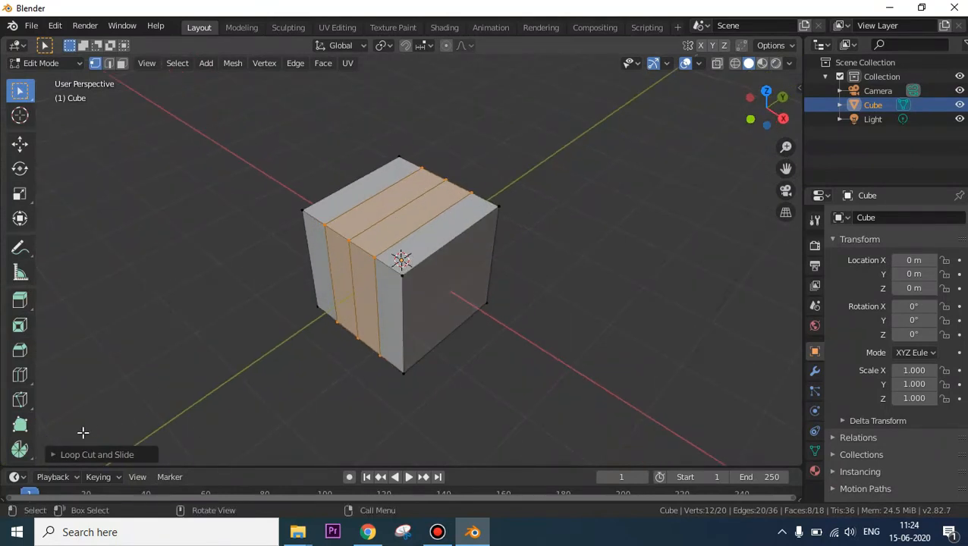
{"action": "mouse_move", "coordinate": [360, 236]}
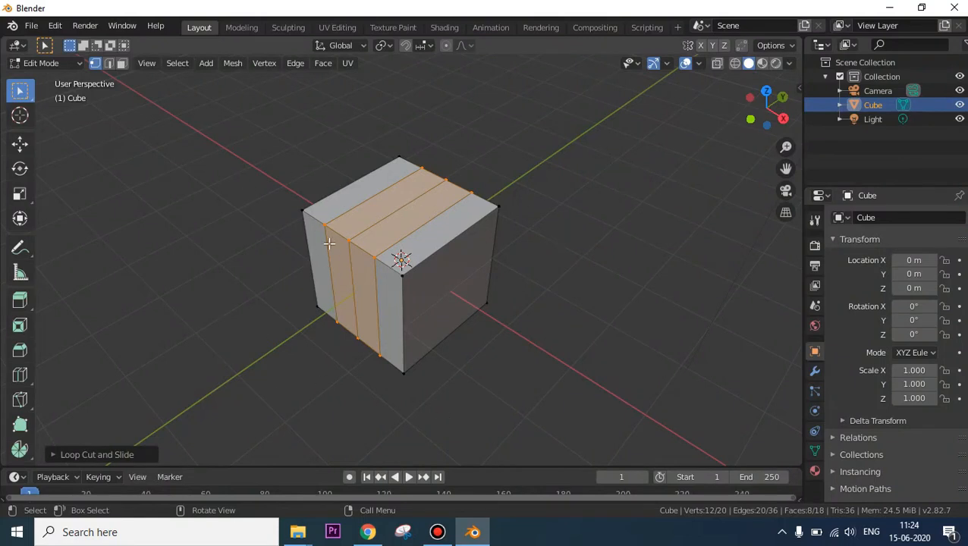
{"action": "mouse_move", "coordinate": [53, 459]}
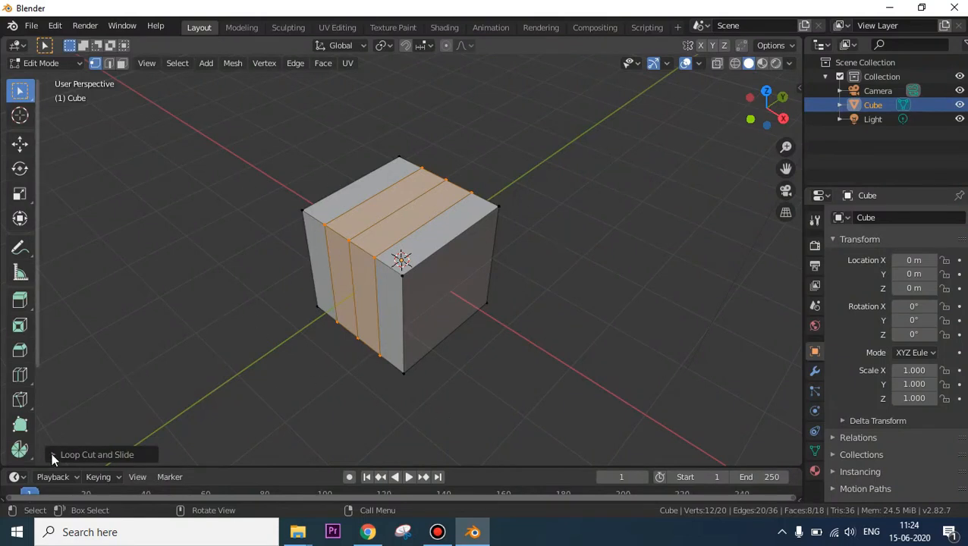
Set Loop Cut and Slide to 7 cuts, smoothness 0.46, with Even enabled
{"action": "left_click", "coordinate": [53, 455]}
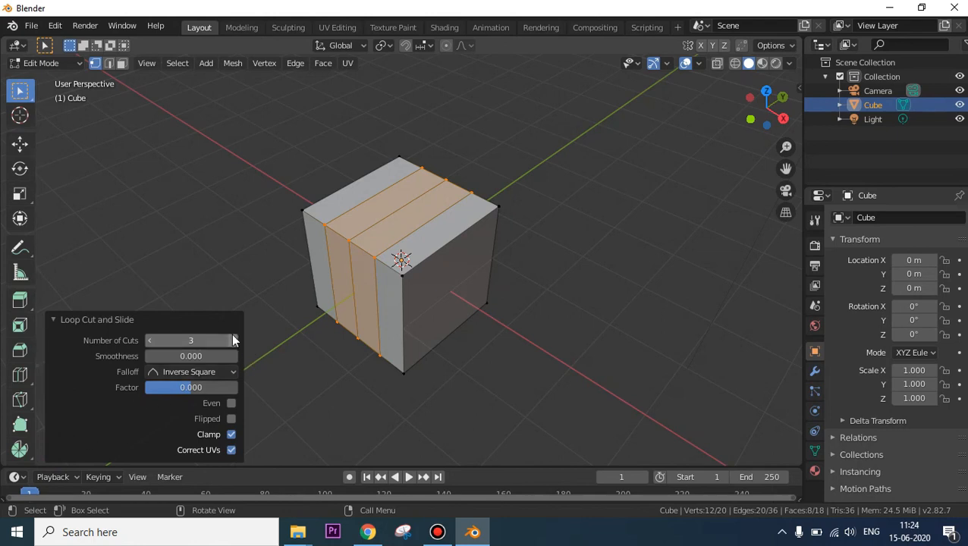
{"action": "mouse_move", "coordinate": [234, 345]}
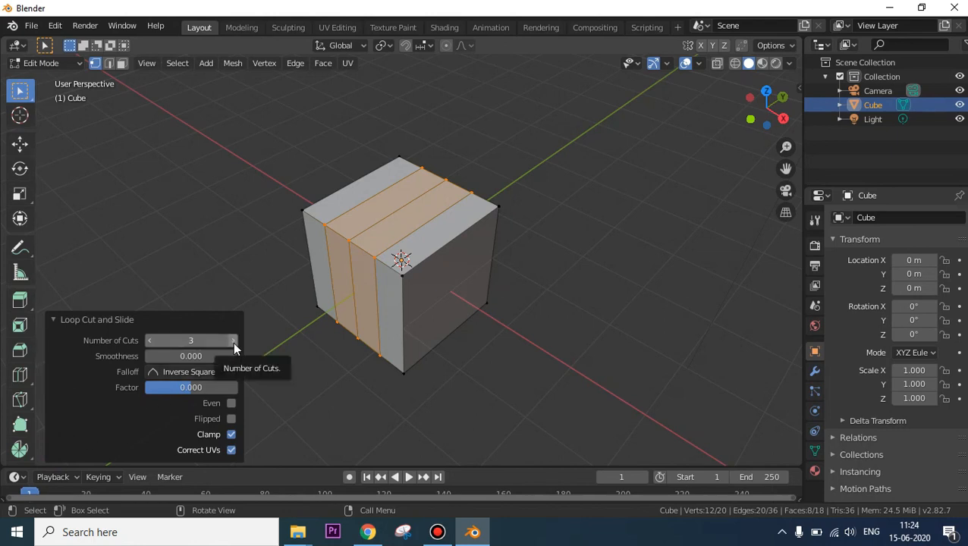
{"action": "left_click", "coordinate": [233, 340]}
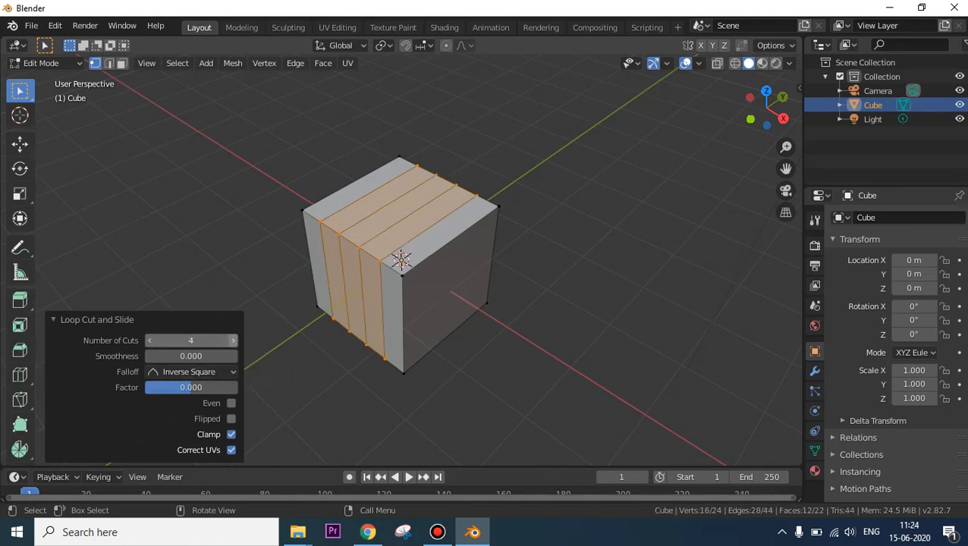
{"action": "left_click", "coordinate": [233, 340]}
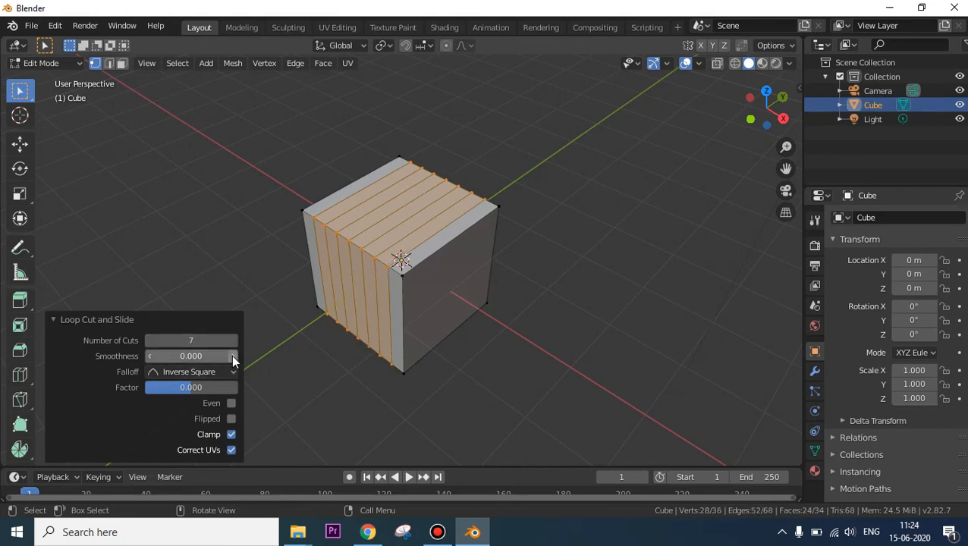
{"action": "left_click", "coordinate": [233, 356]}
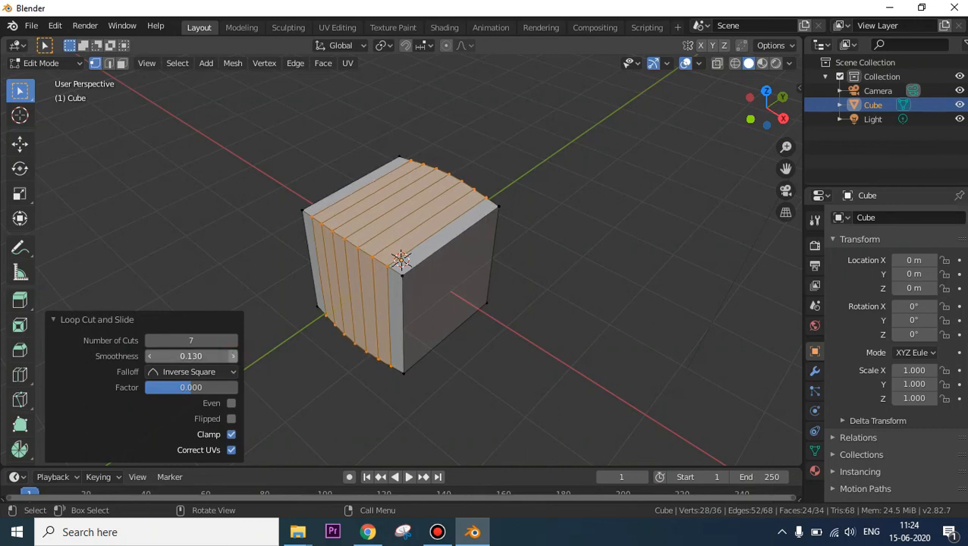
{"action": "left_click", "coordinate": [231, 356]}
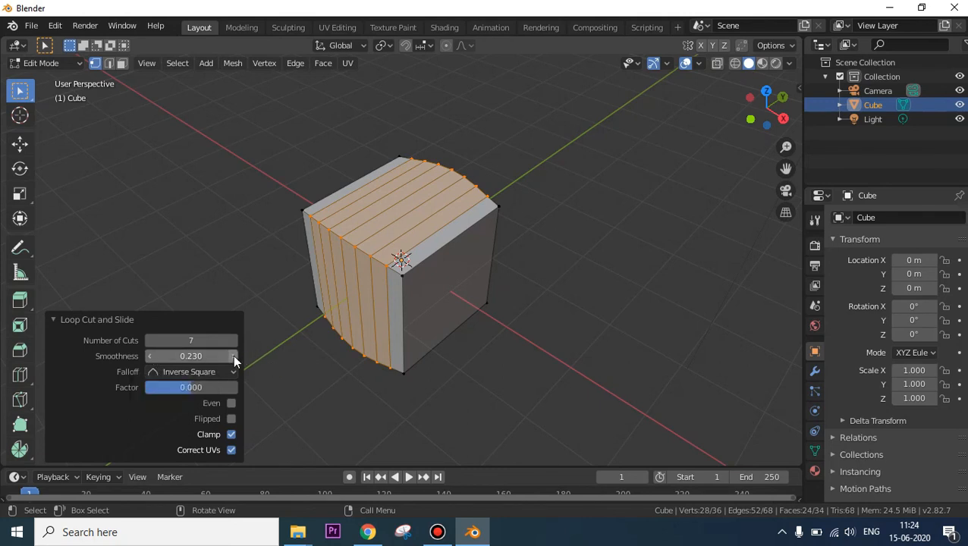
{"action": "mouse_move", "coordinate": [231, 361]}
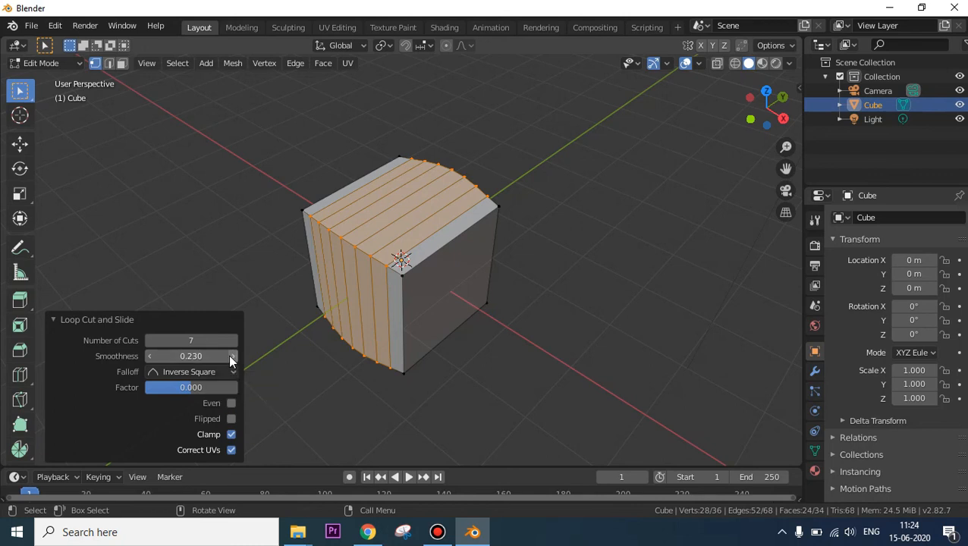
{"action": "left_click", "coordinate": [231, 355]}
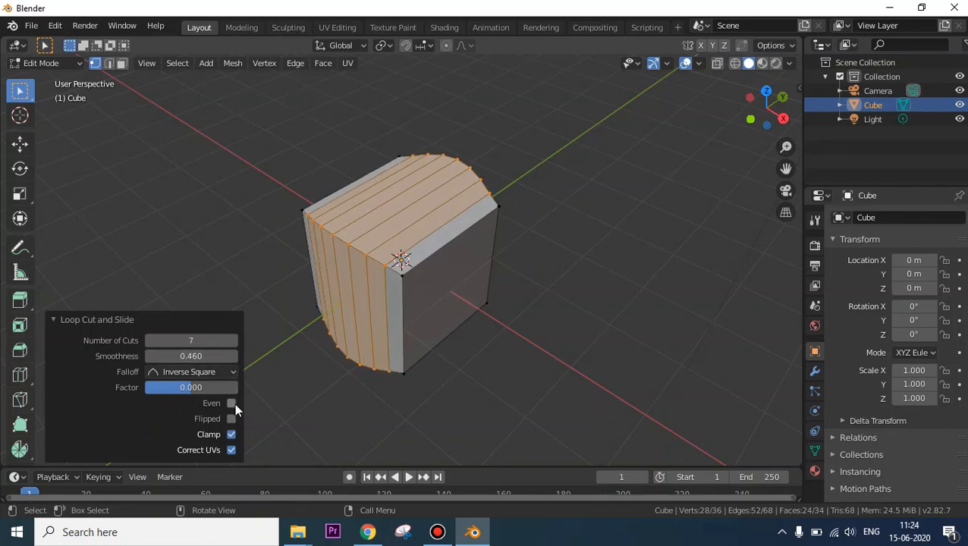
{"action": "left_click", "coordinate": [231, 403]}
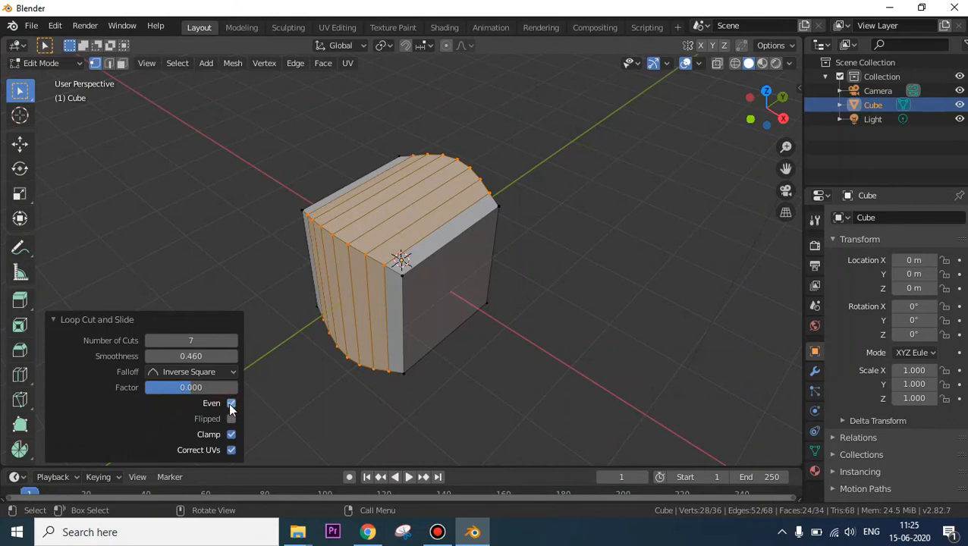